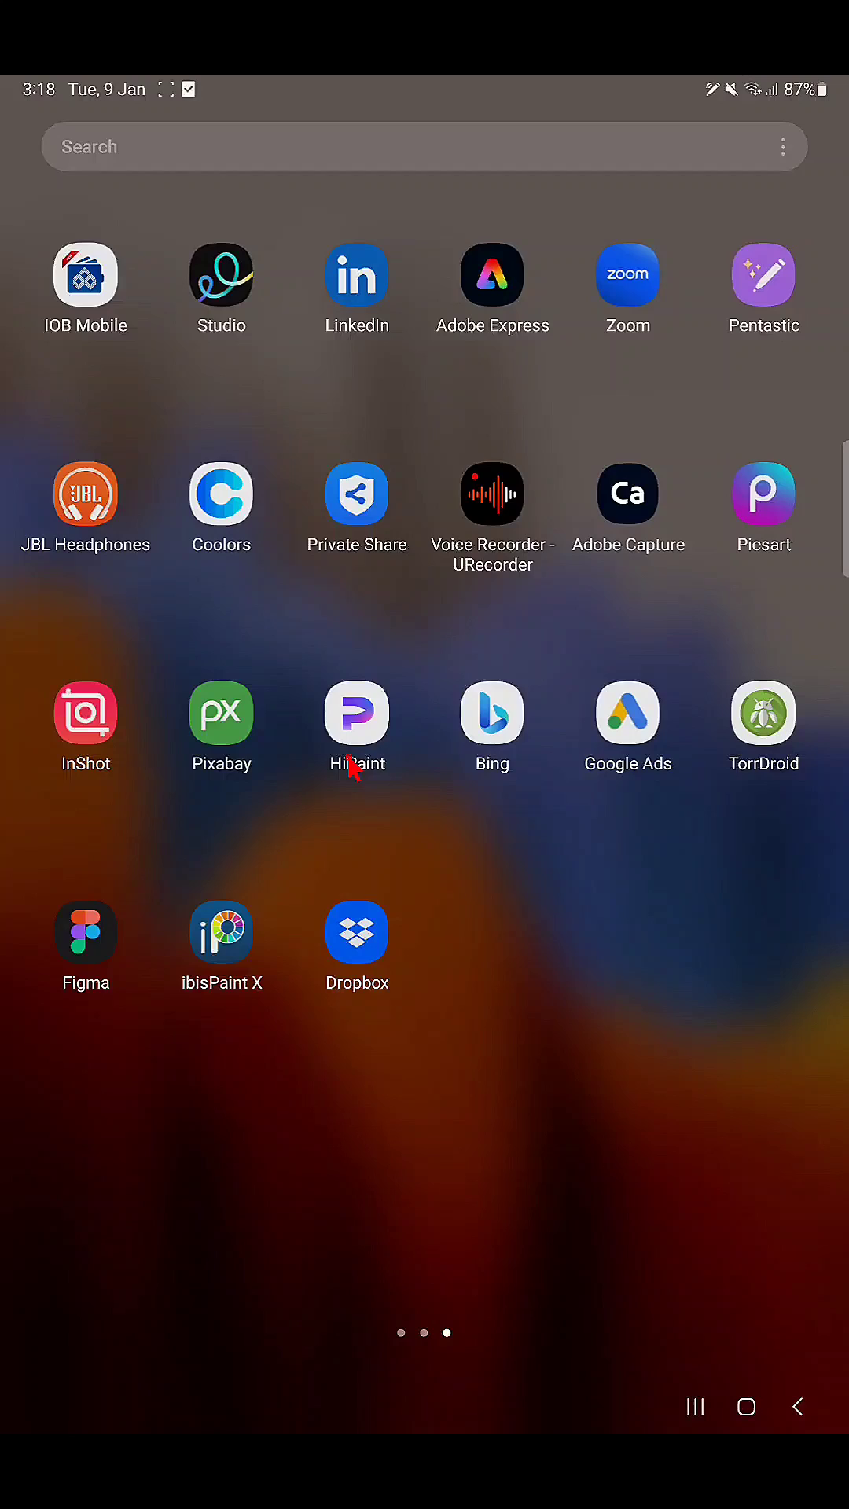
Step: Launch HiPaint from the app drawer, showing the watercolor puppy driving a blue car
left_click(357, 716)
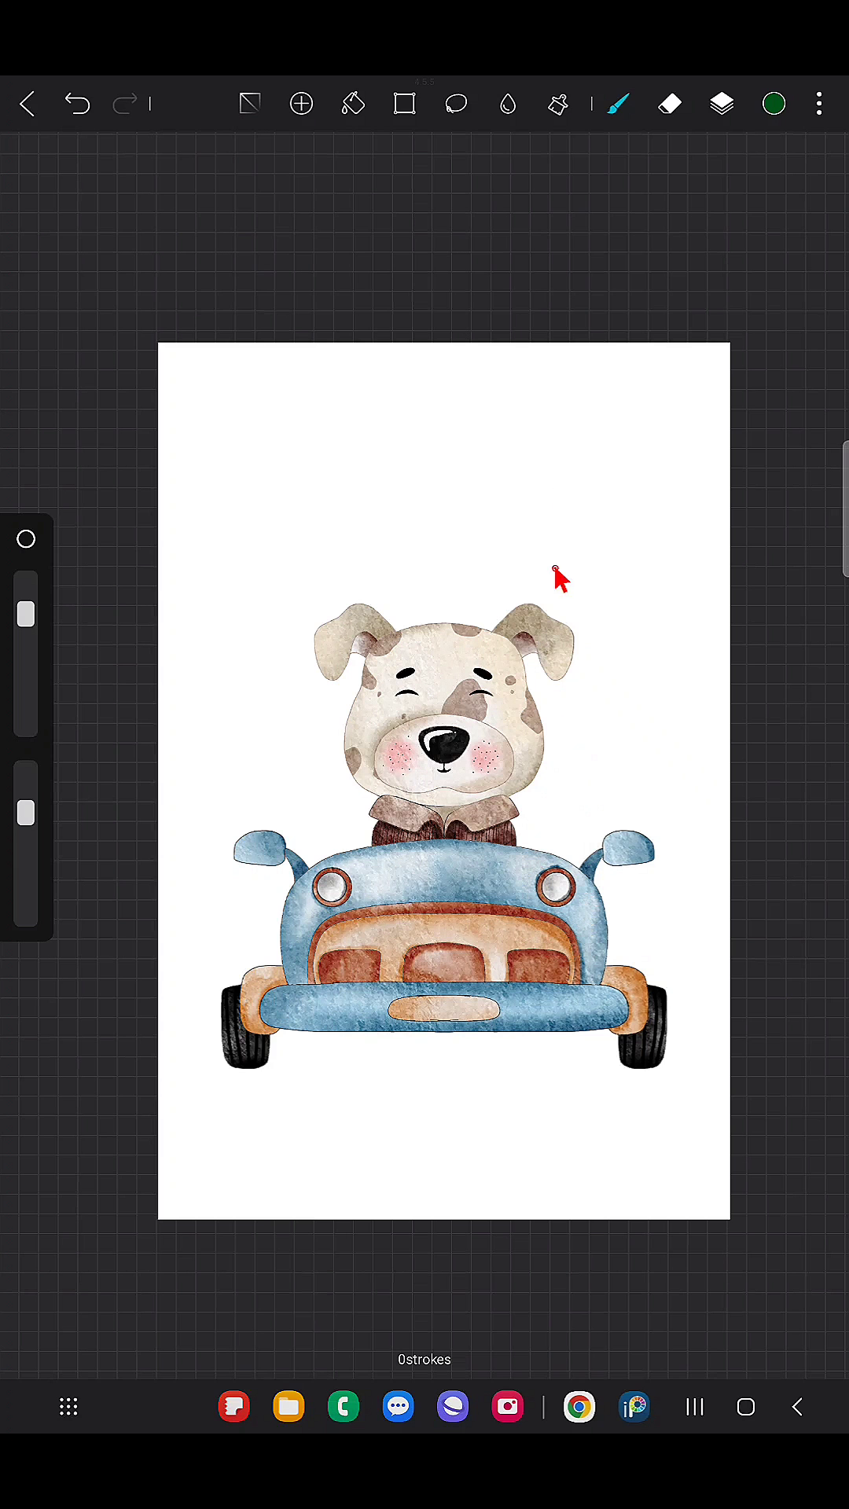
Step: Duplicate Layer2, the dog-in-car artwork layer, using its Copy option in the Layers panel
left_click(720, 103)
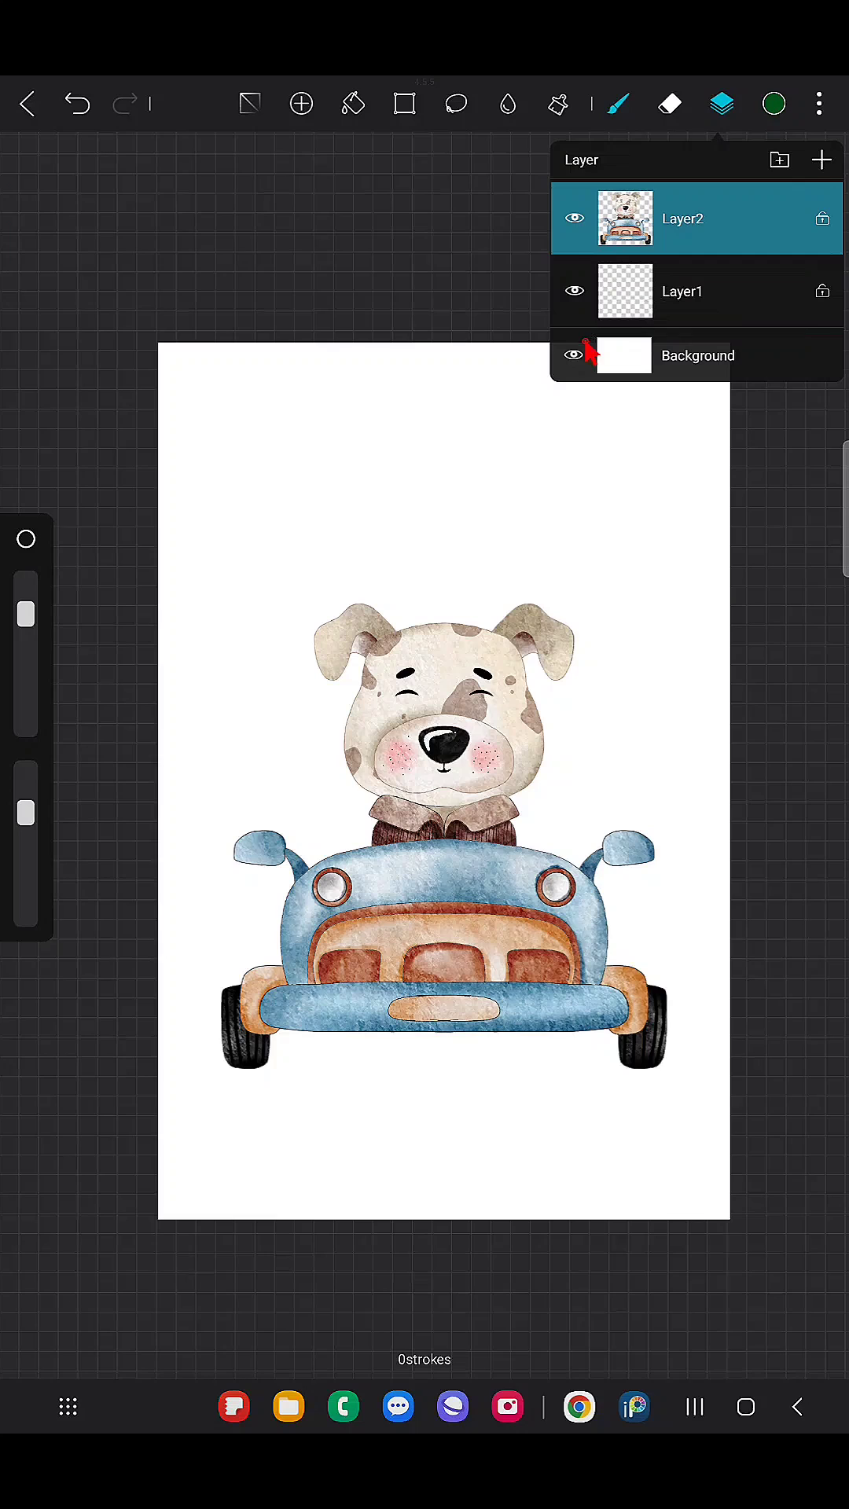
left_click(575, 356)
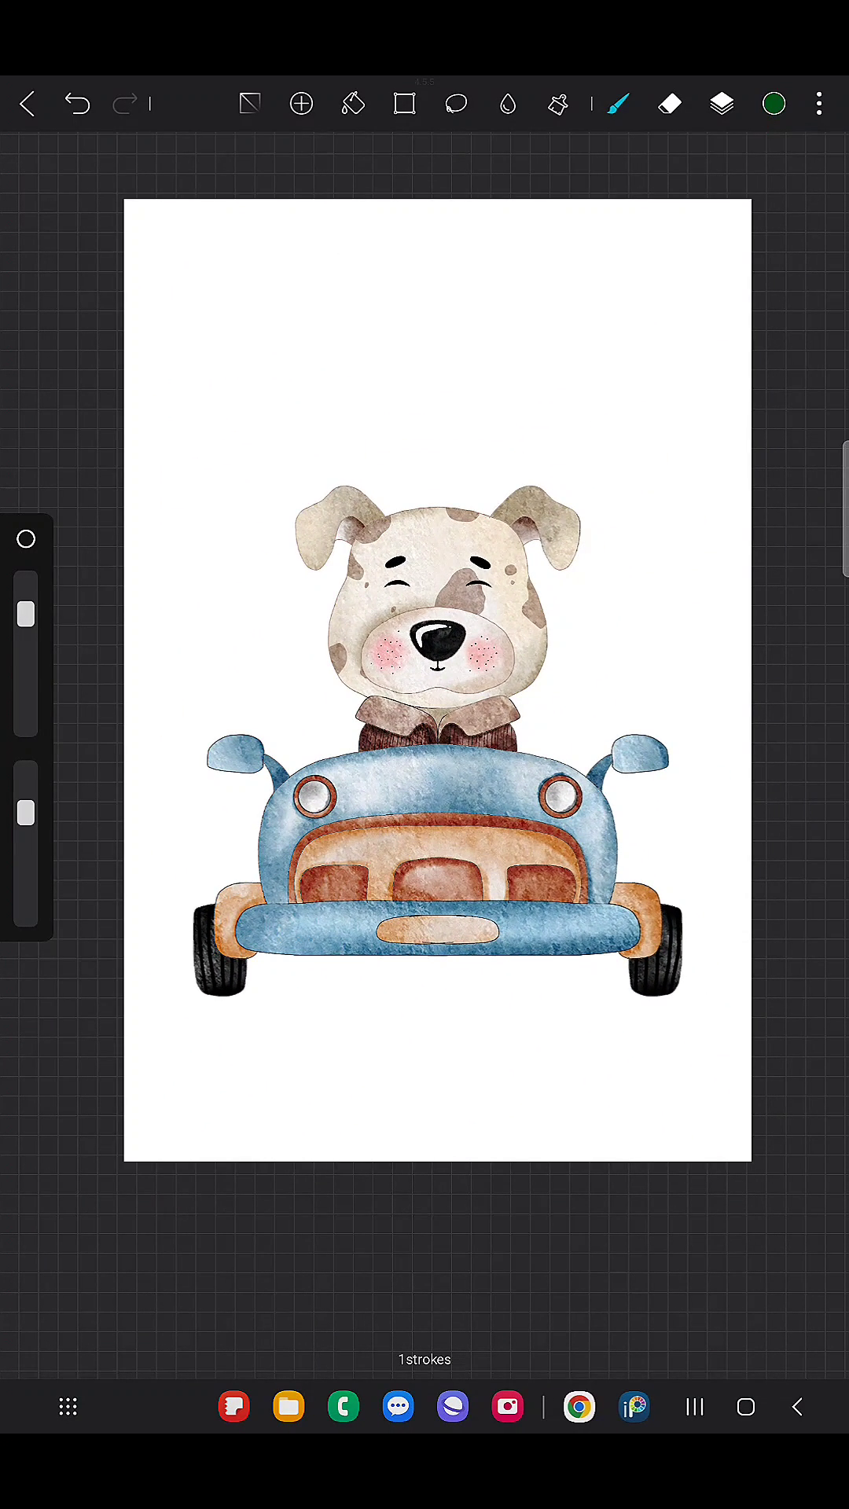
left_click(720, 103)
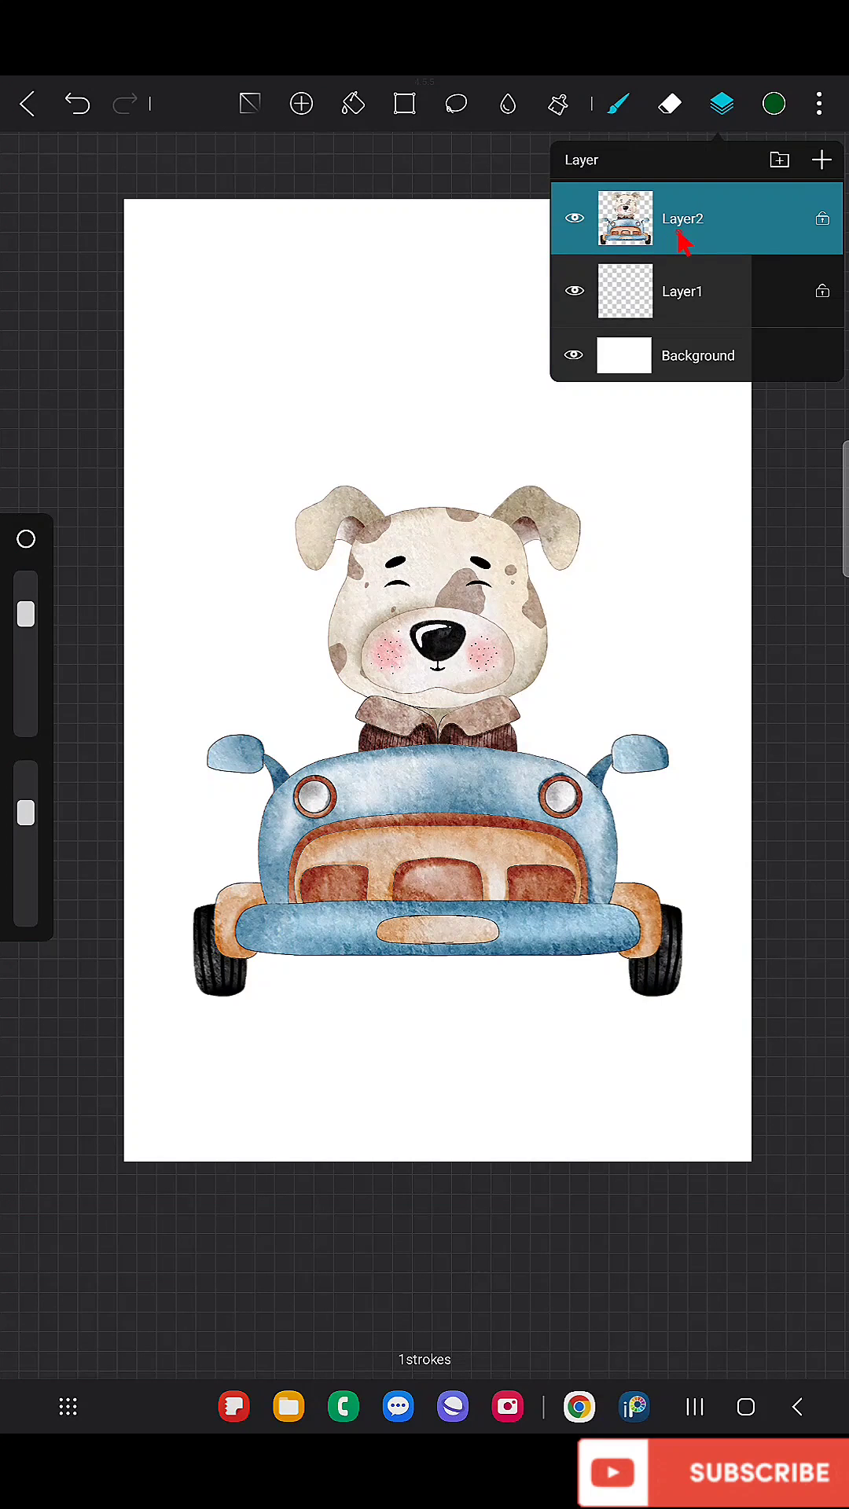
mouse_move(732, 232)
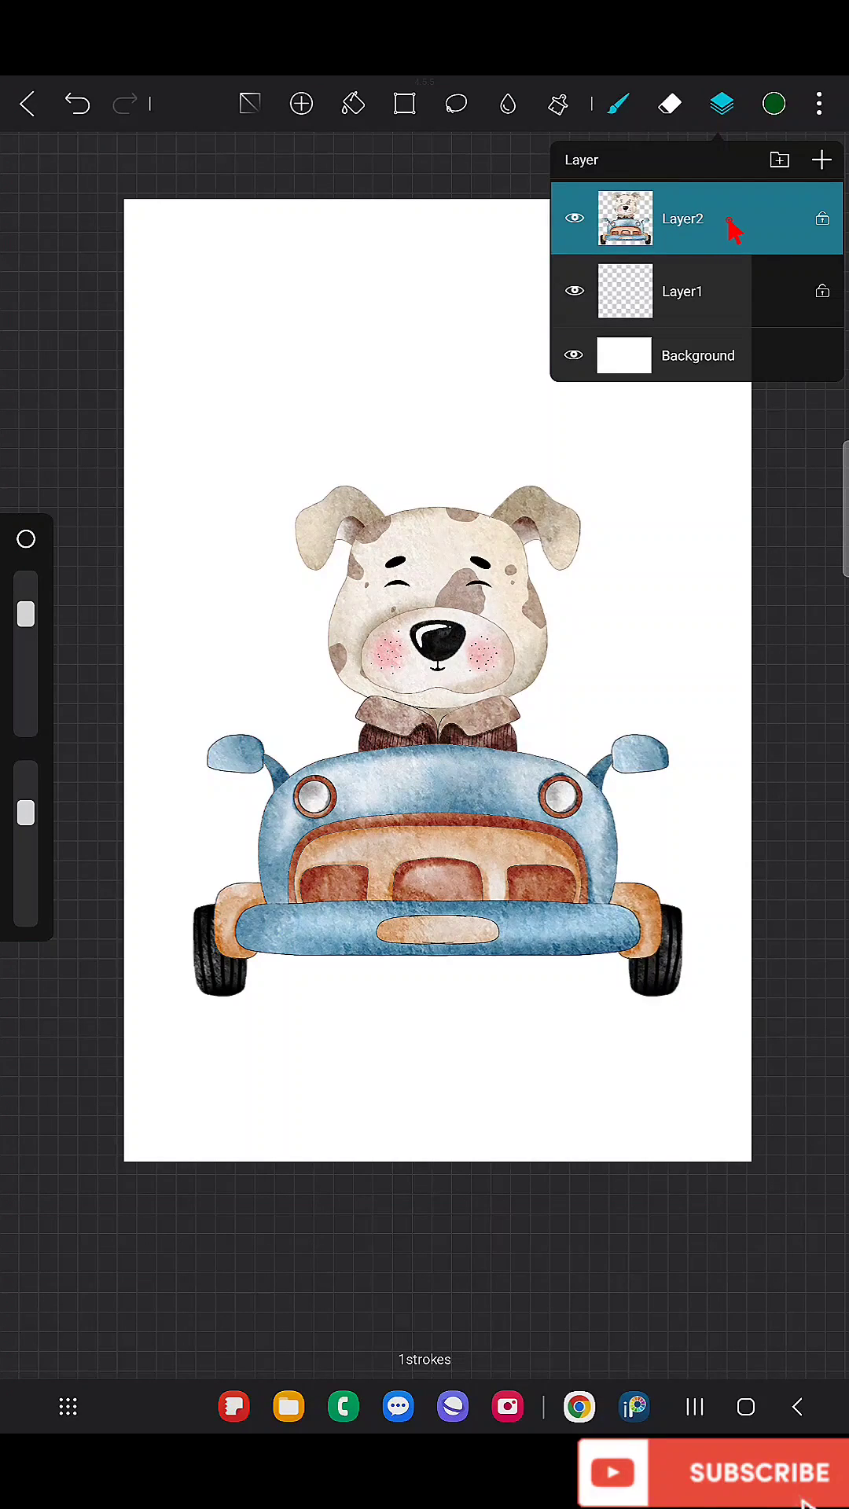
left_click(683, 218)
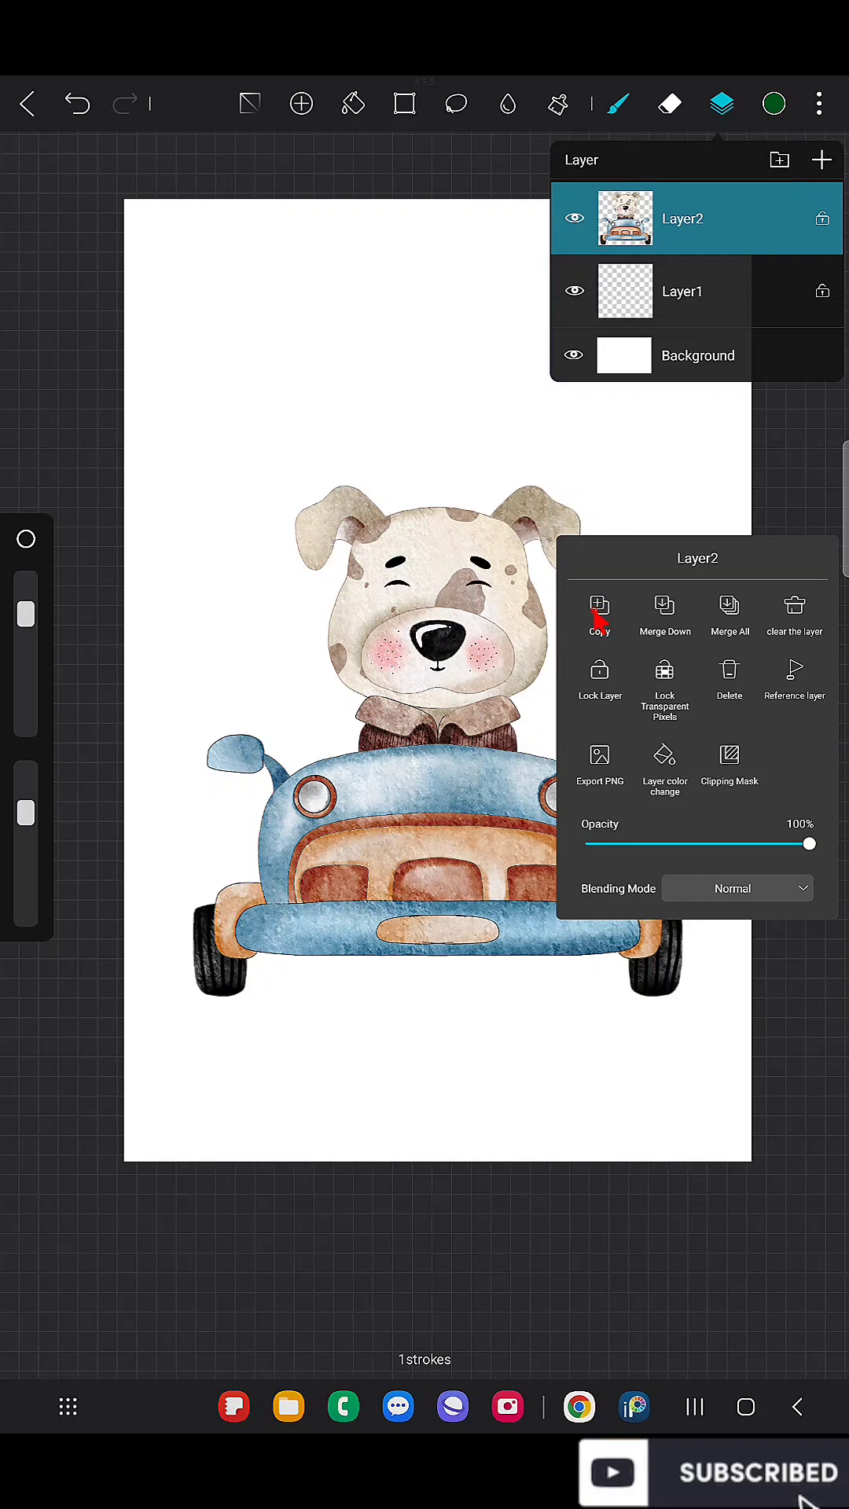
left_click(597, 604)
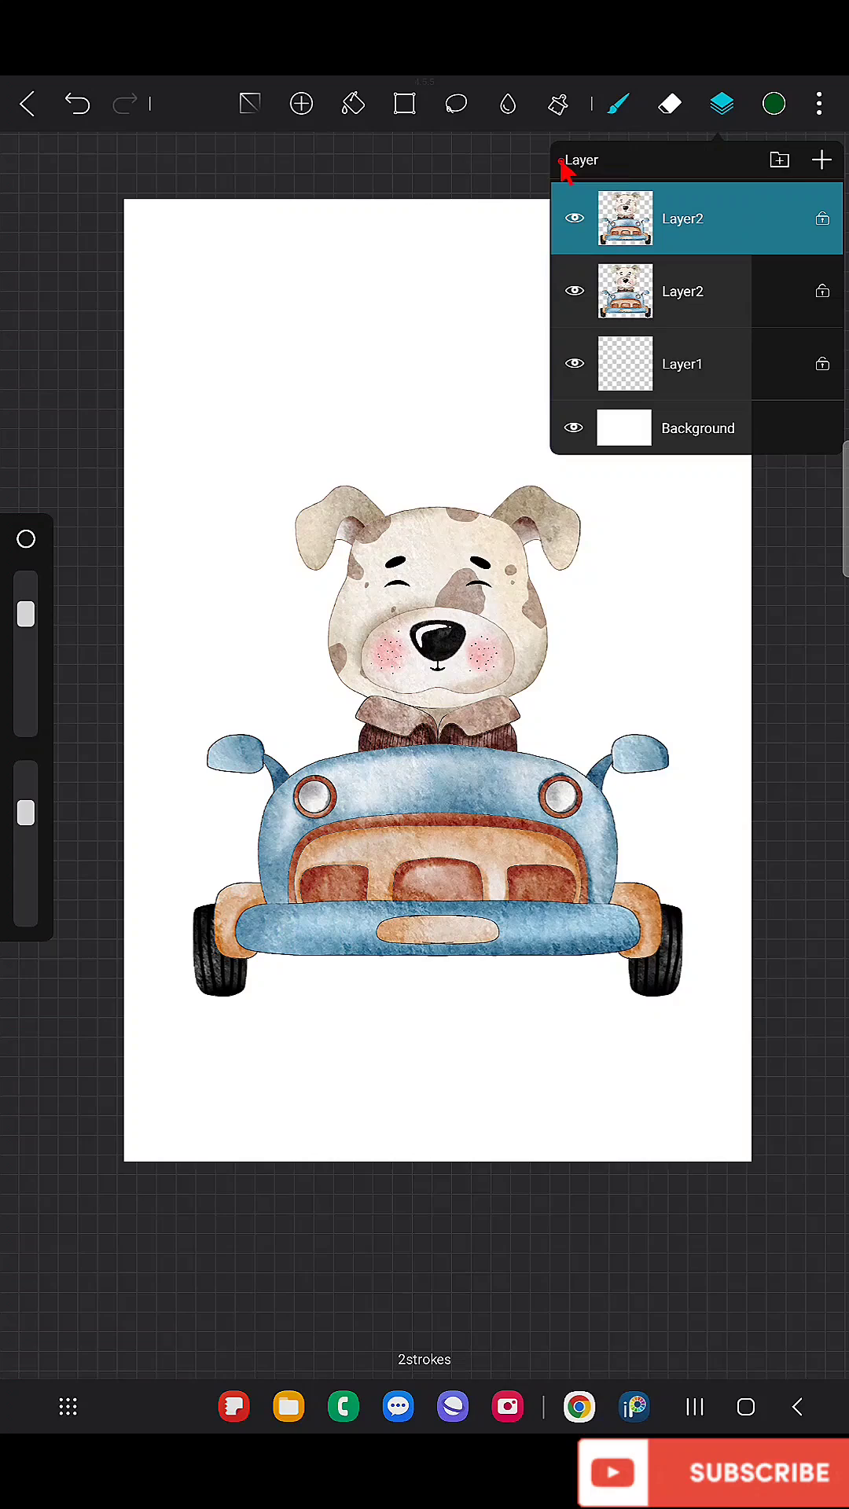
Step: Shrink the copied Layer2 into the top-left corner, then select the lower Layer2
left_click(403, 103)
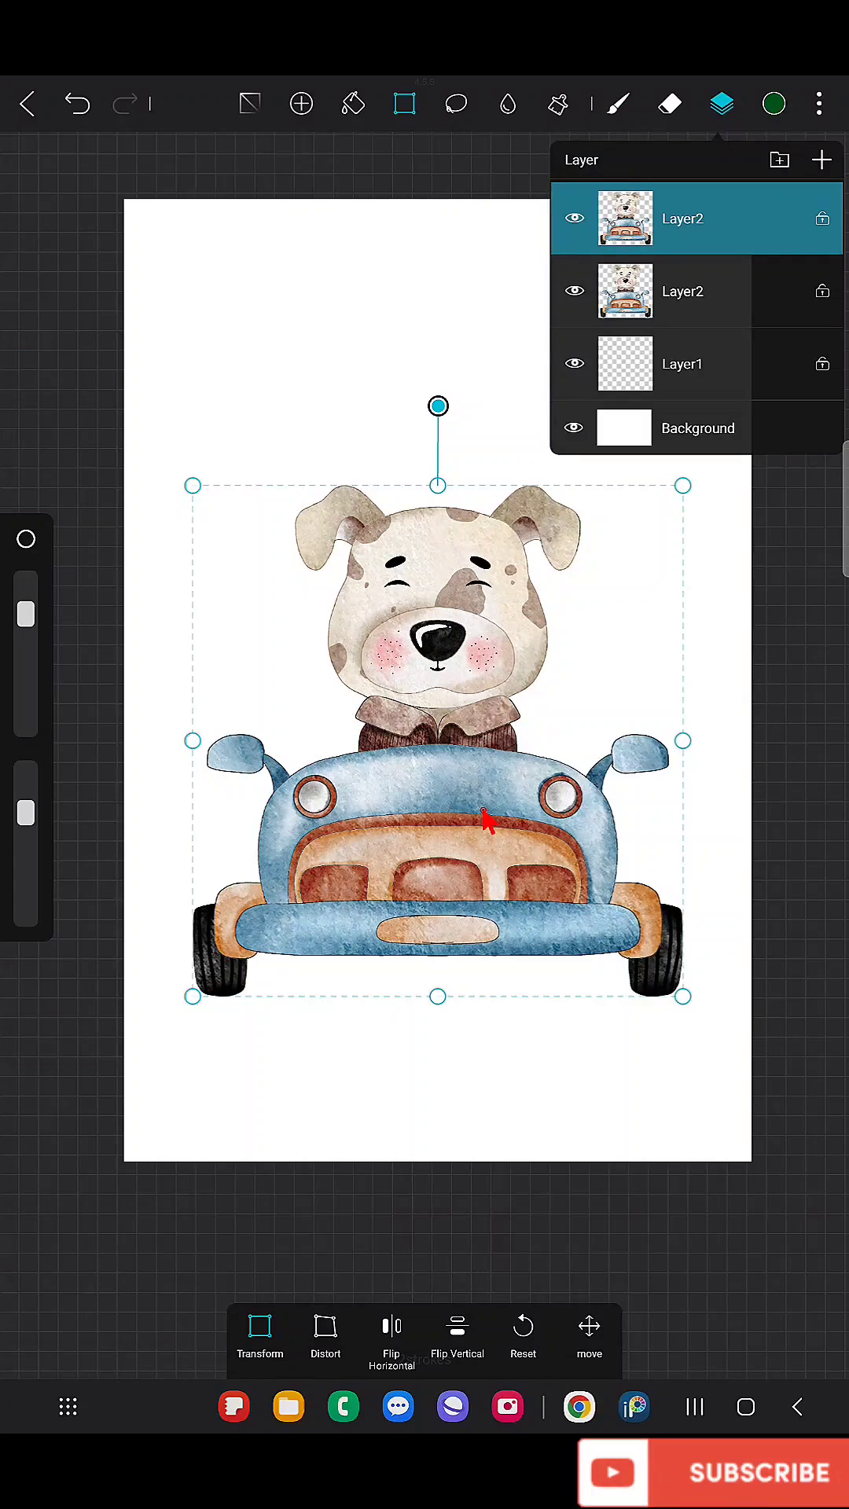
left_click_drag(438, 837, 337, 597)
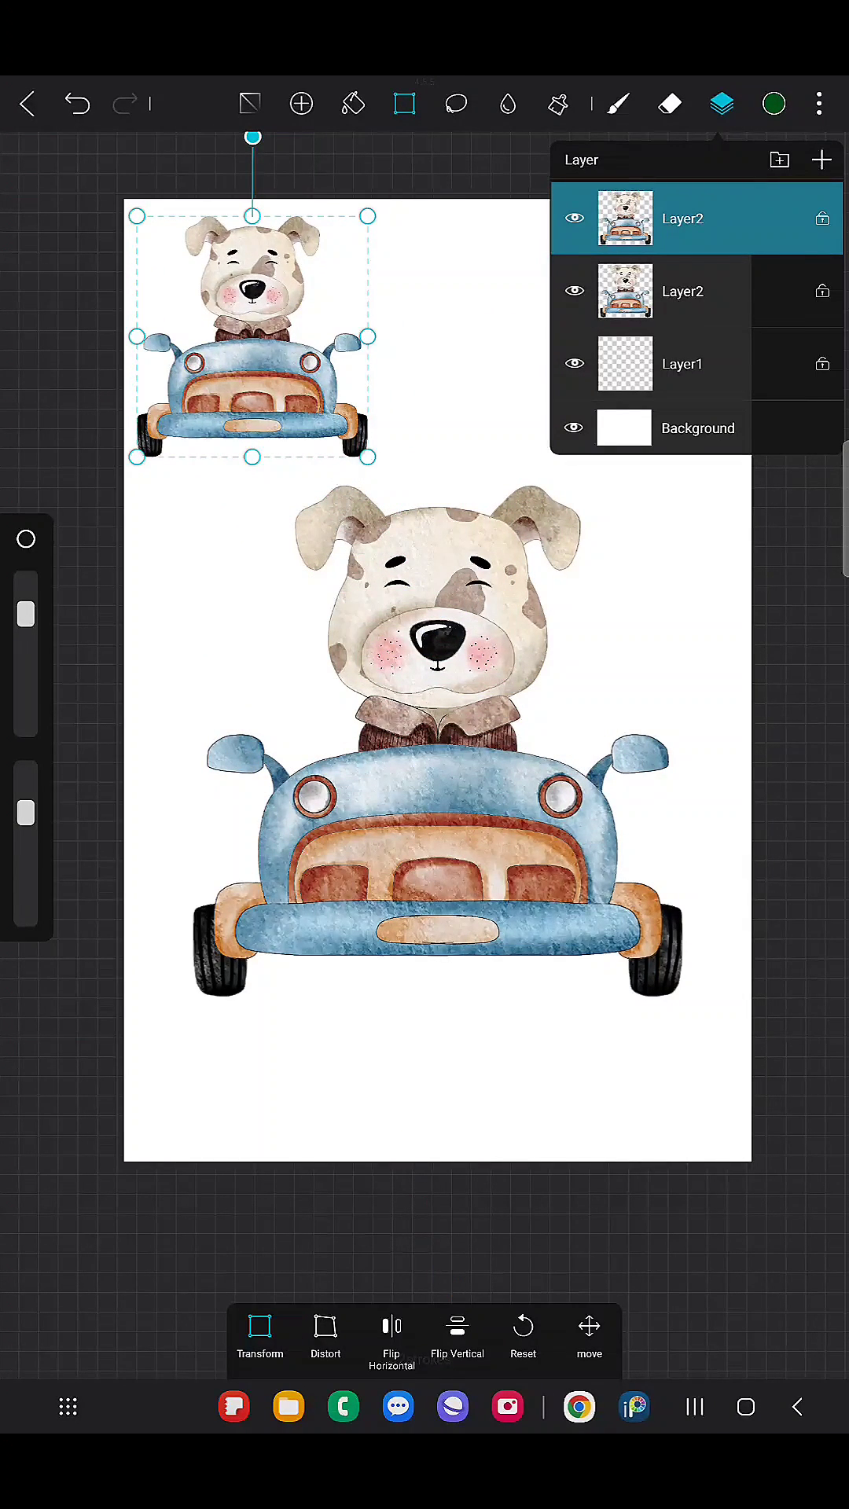
left_click(588, 1326)
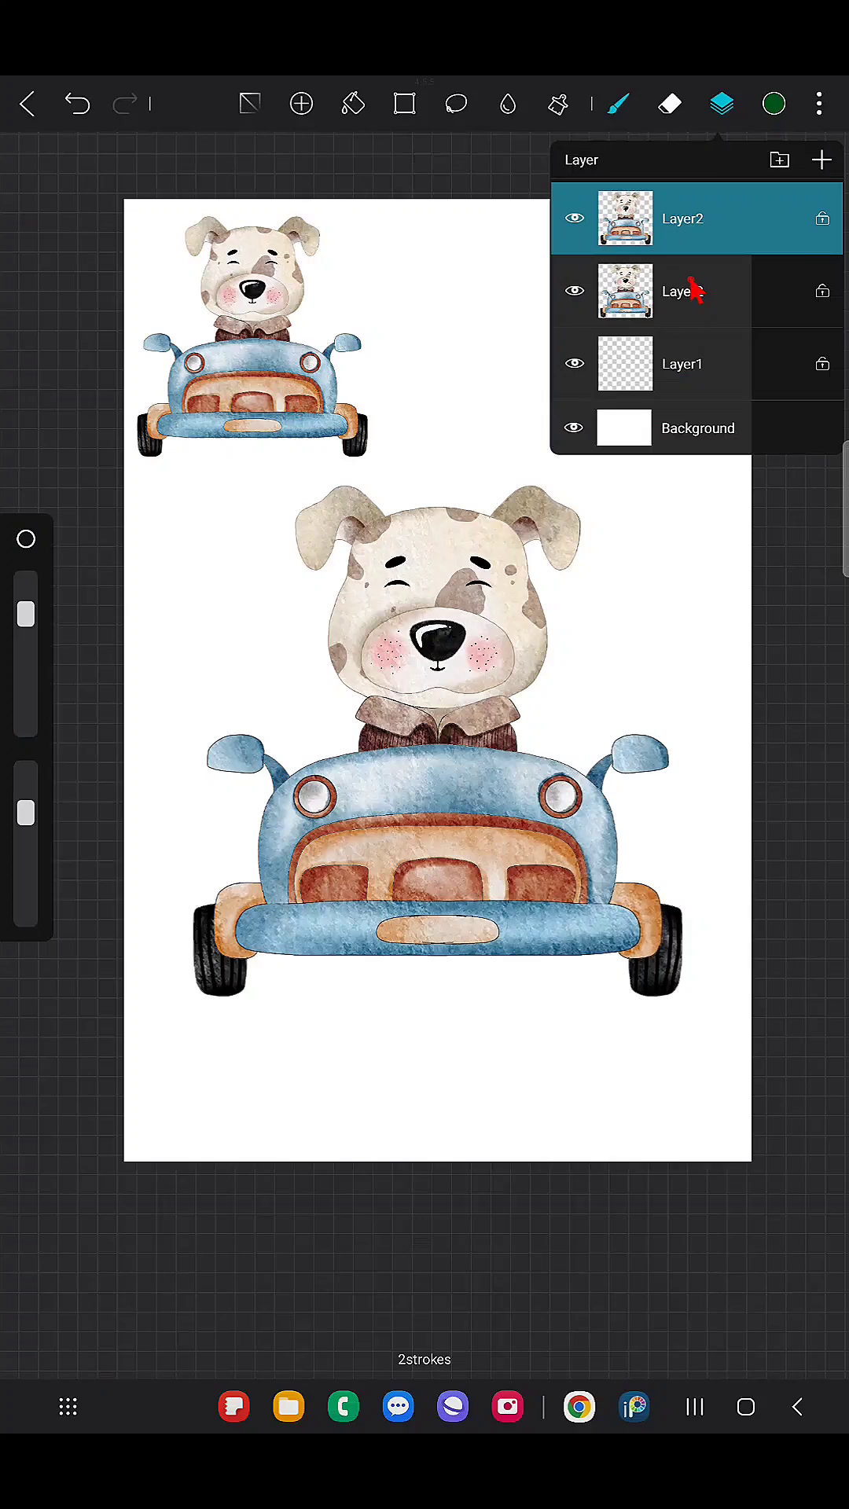
left_click(683, 291)
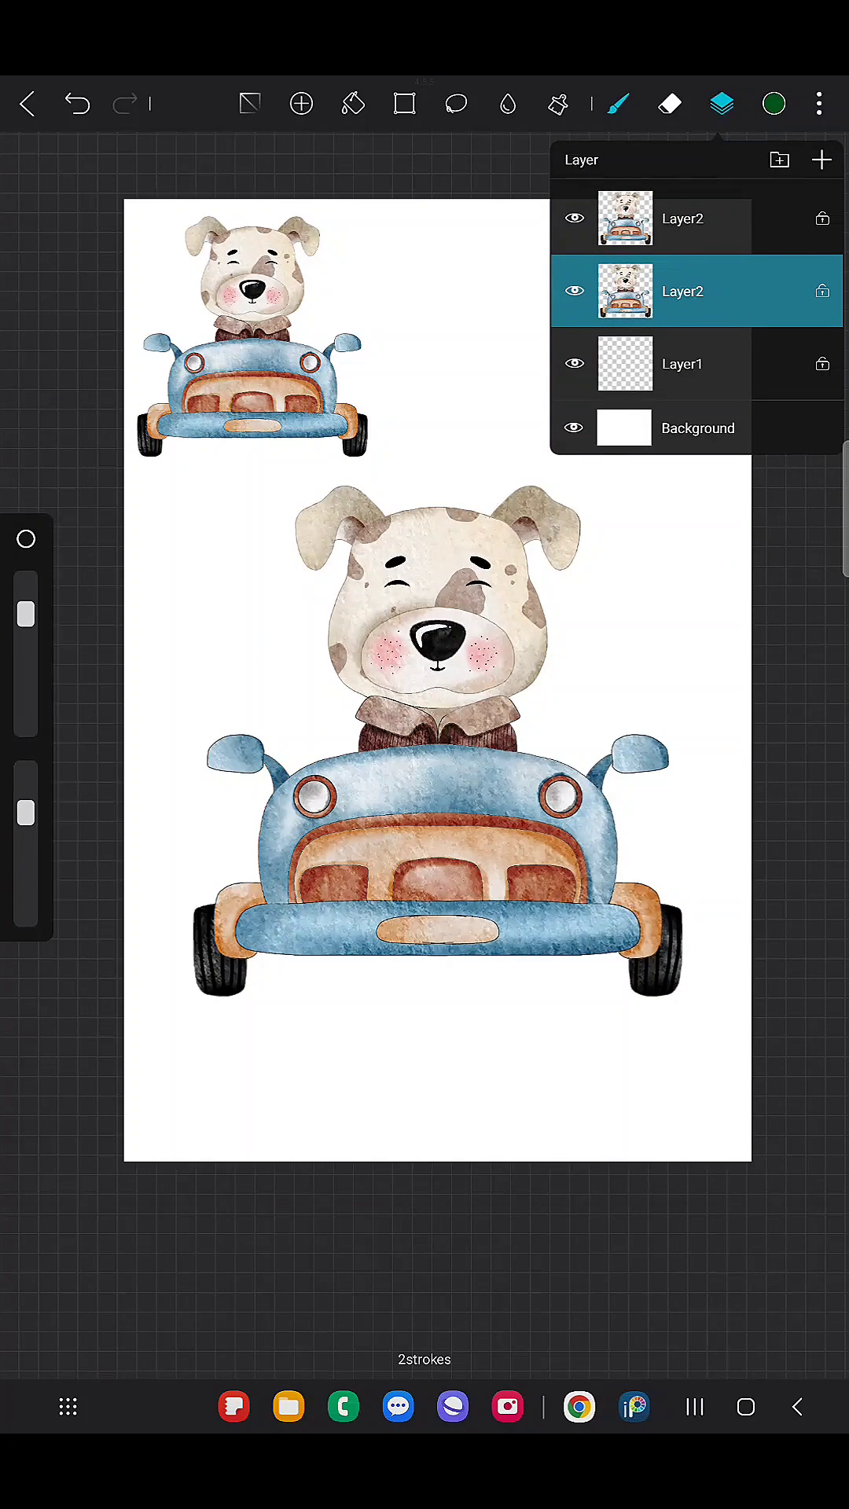
Step: Close the Layers panel and switch to the Magic Wand selection tool
left_click(720, 103)
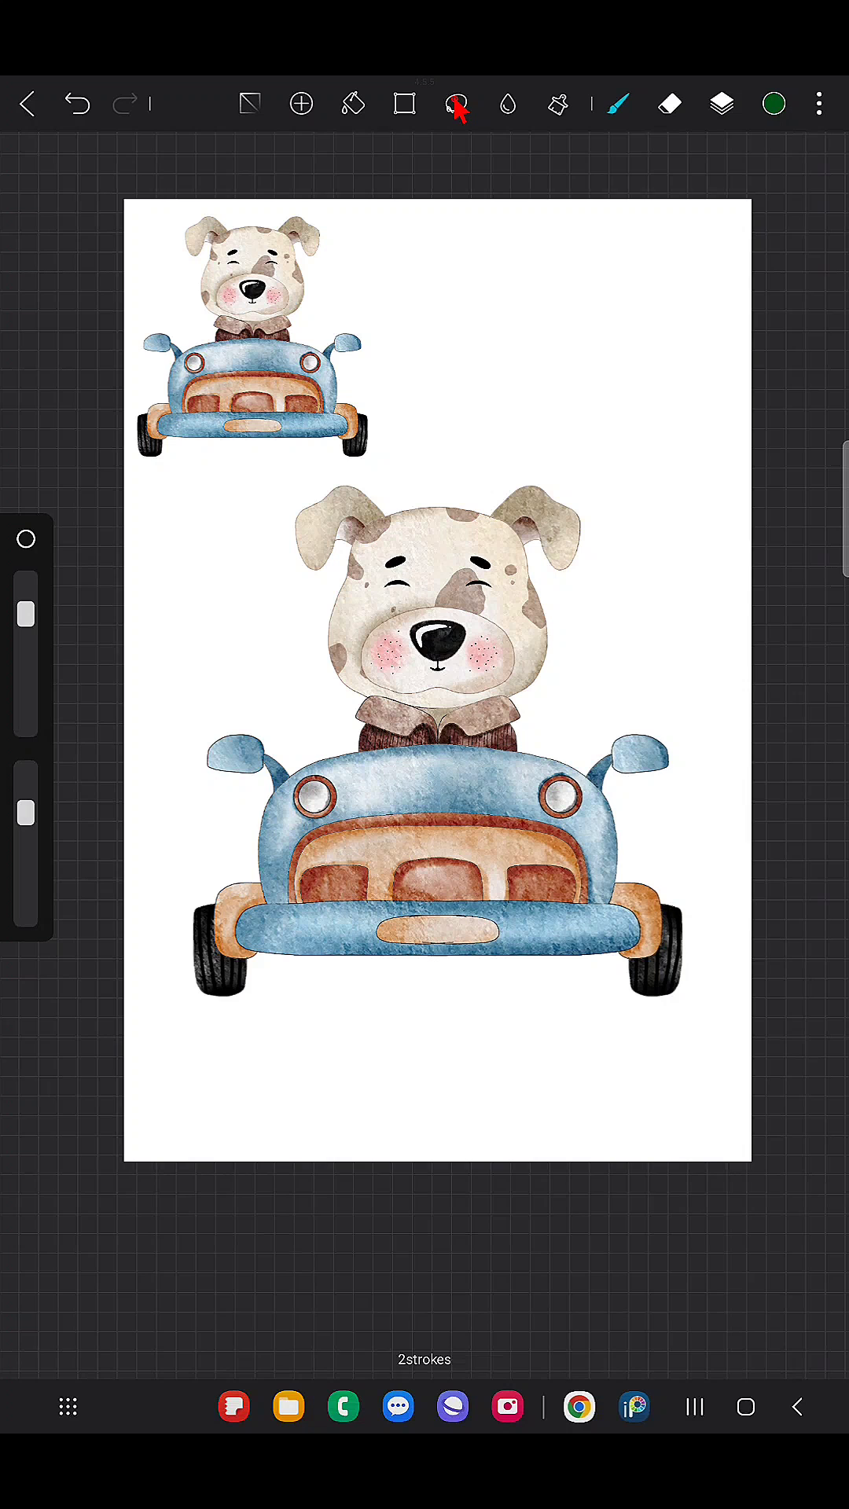
left_click(456, 103)
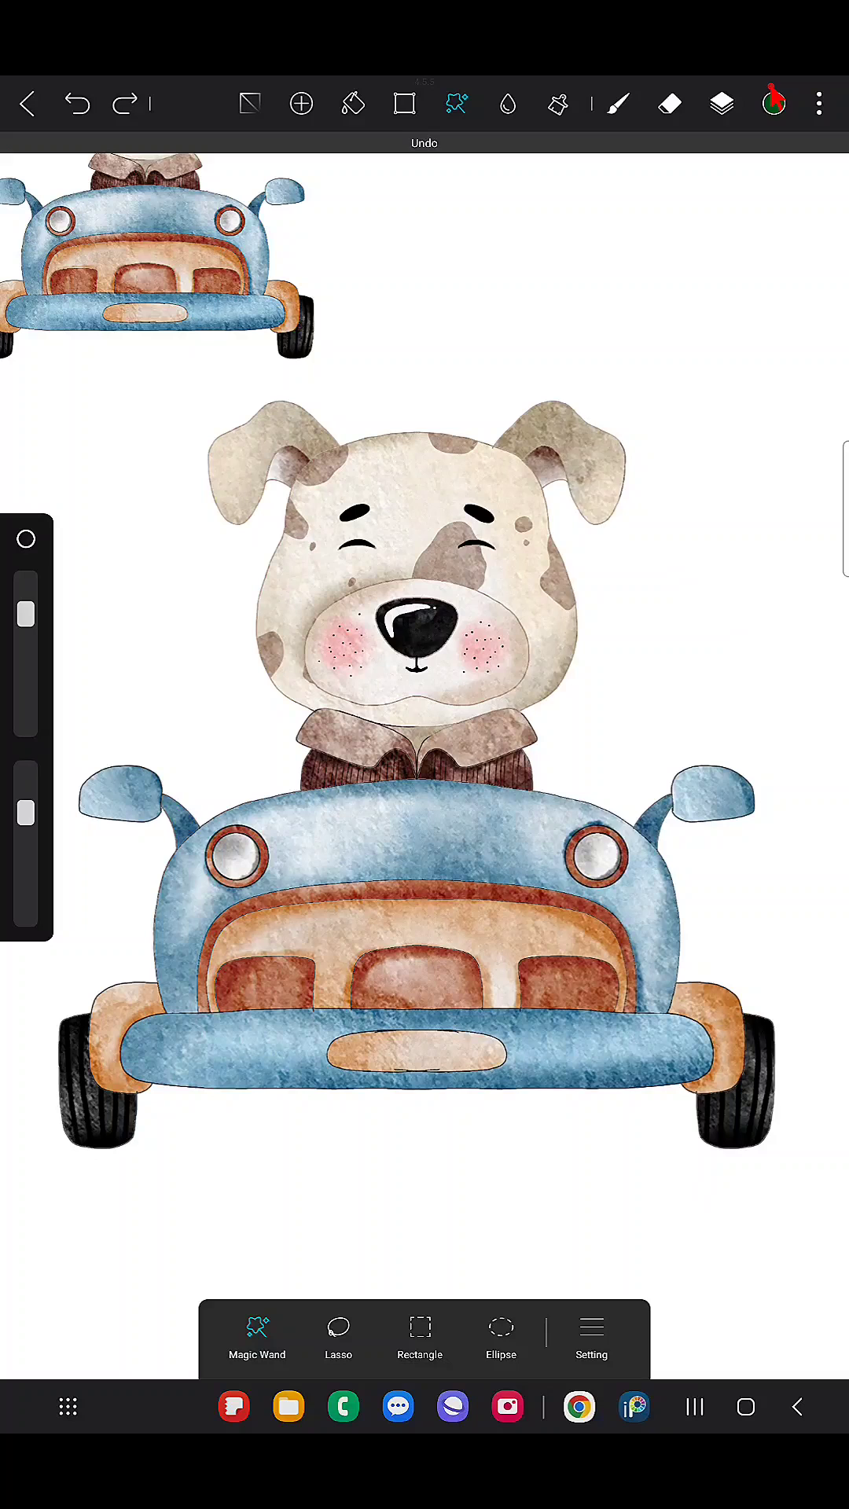
Step: Paint a dark green blob top-right with a Dry Media brush, then return to Magic Wand
left_click(773, 103)
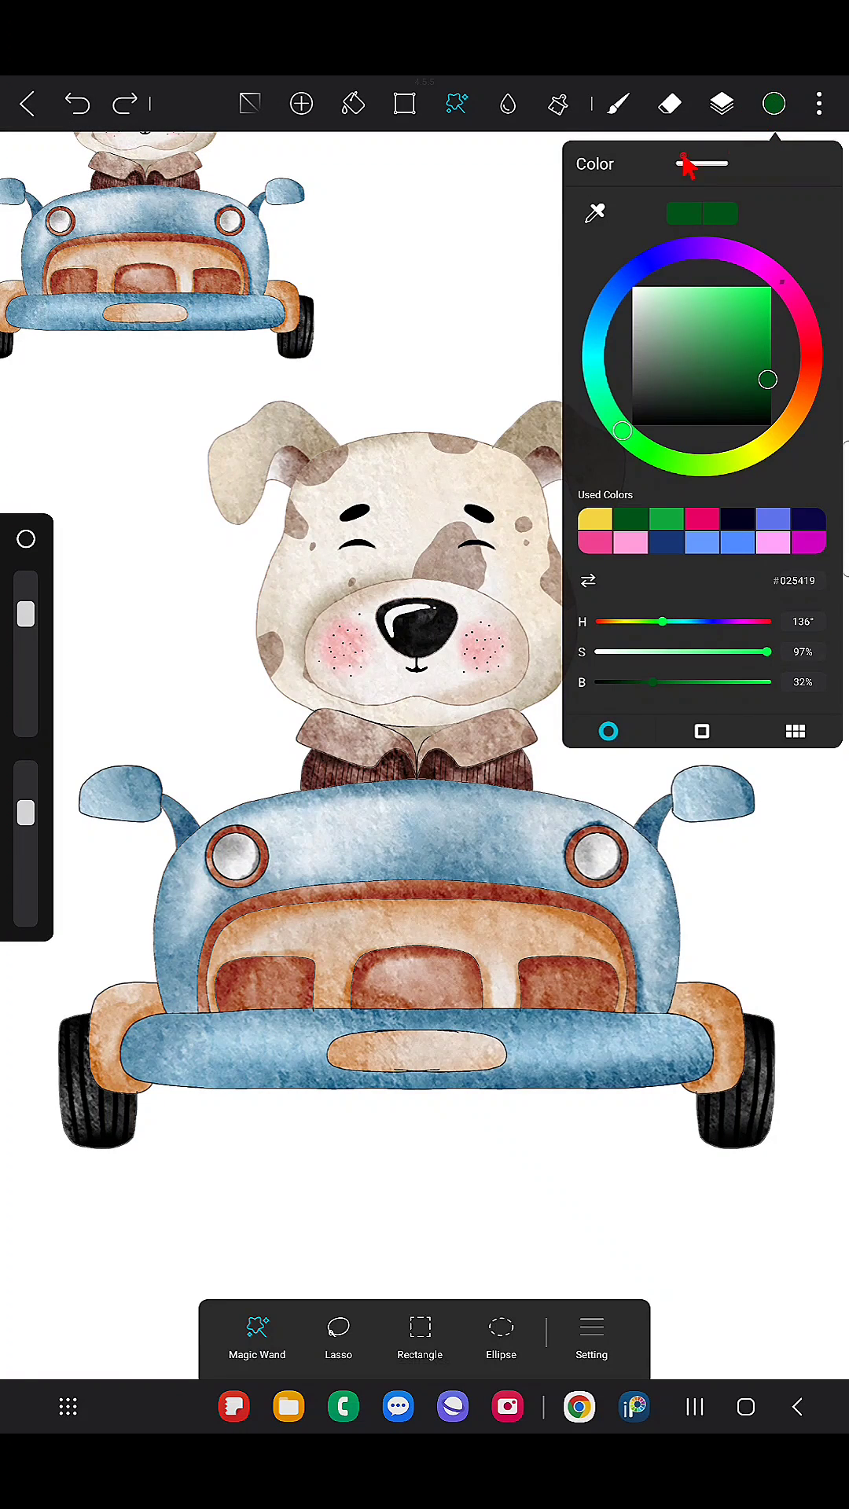
left_click(617, 103)
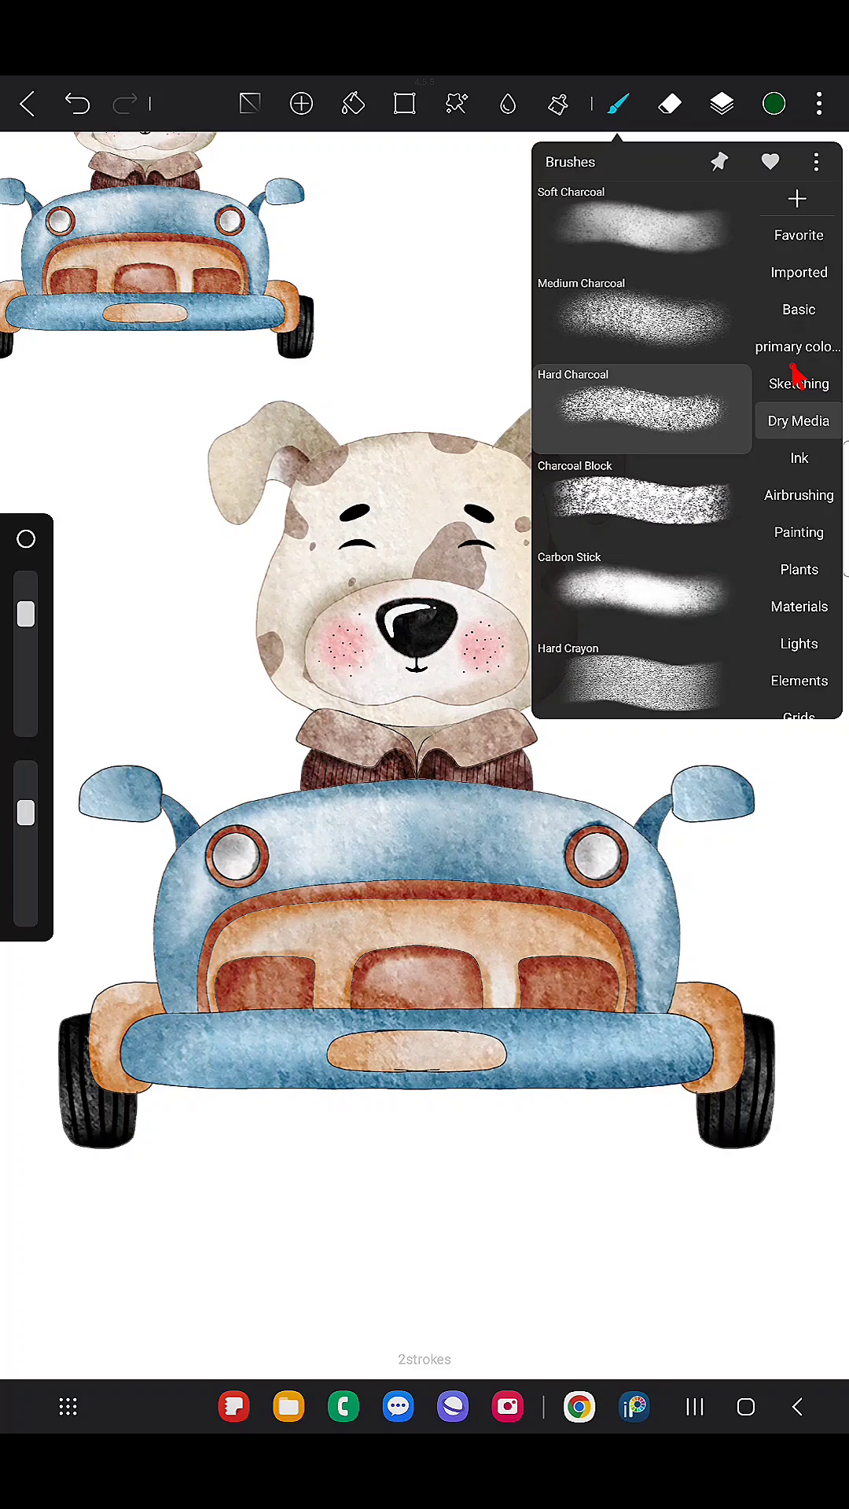
left_click(797, 309)
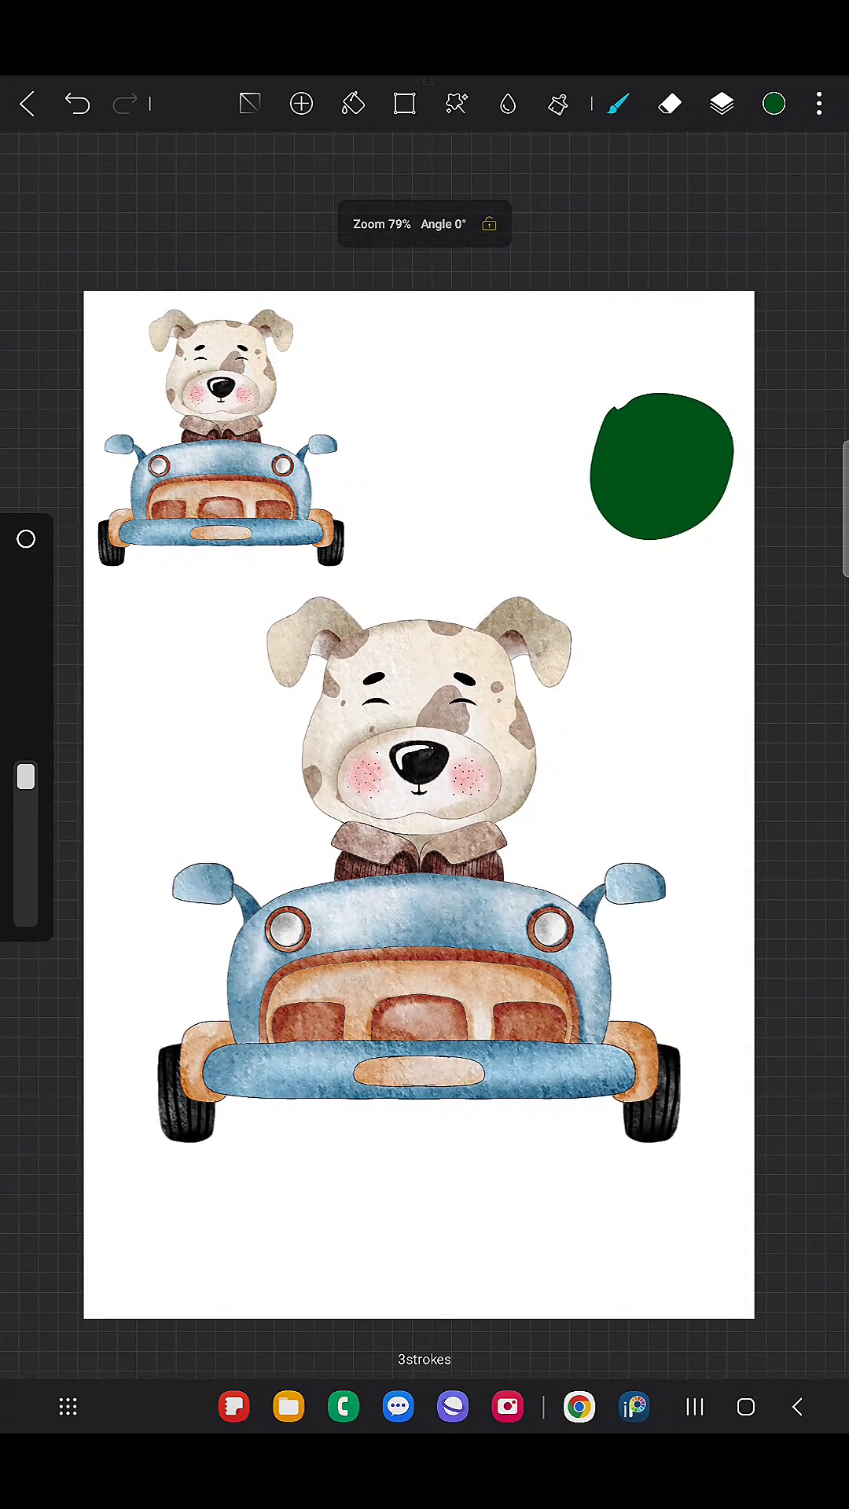
left_click(455, 103)
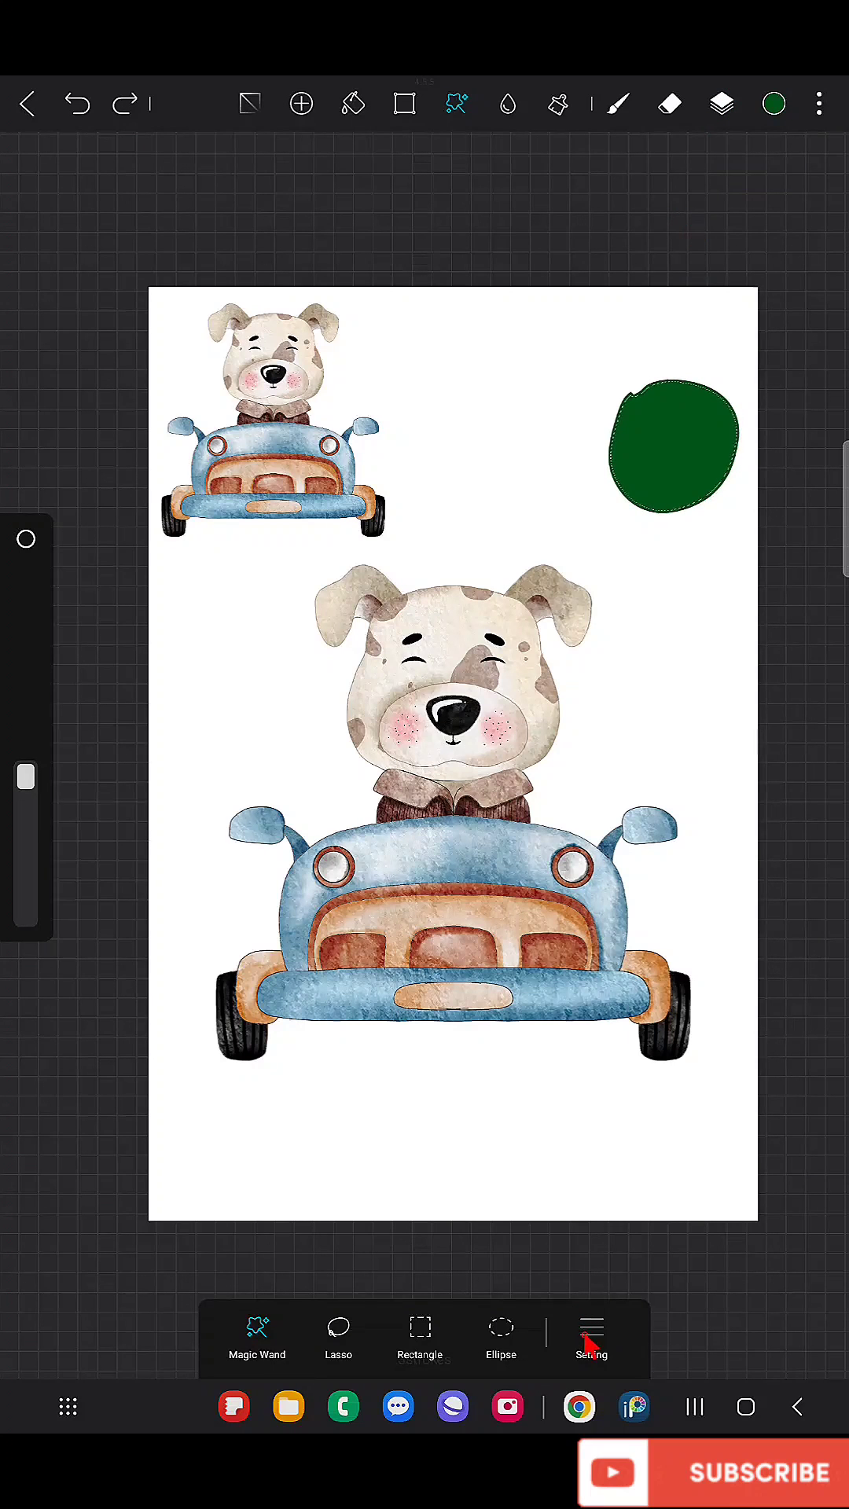
Step: Create a second green blob by transforming a copy and moving it upward
left_click(591, 1338)
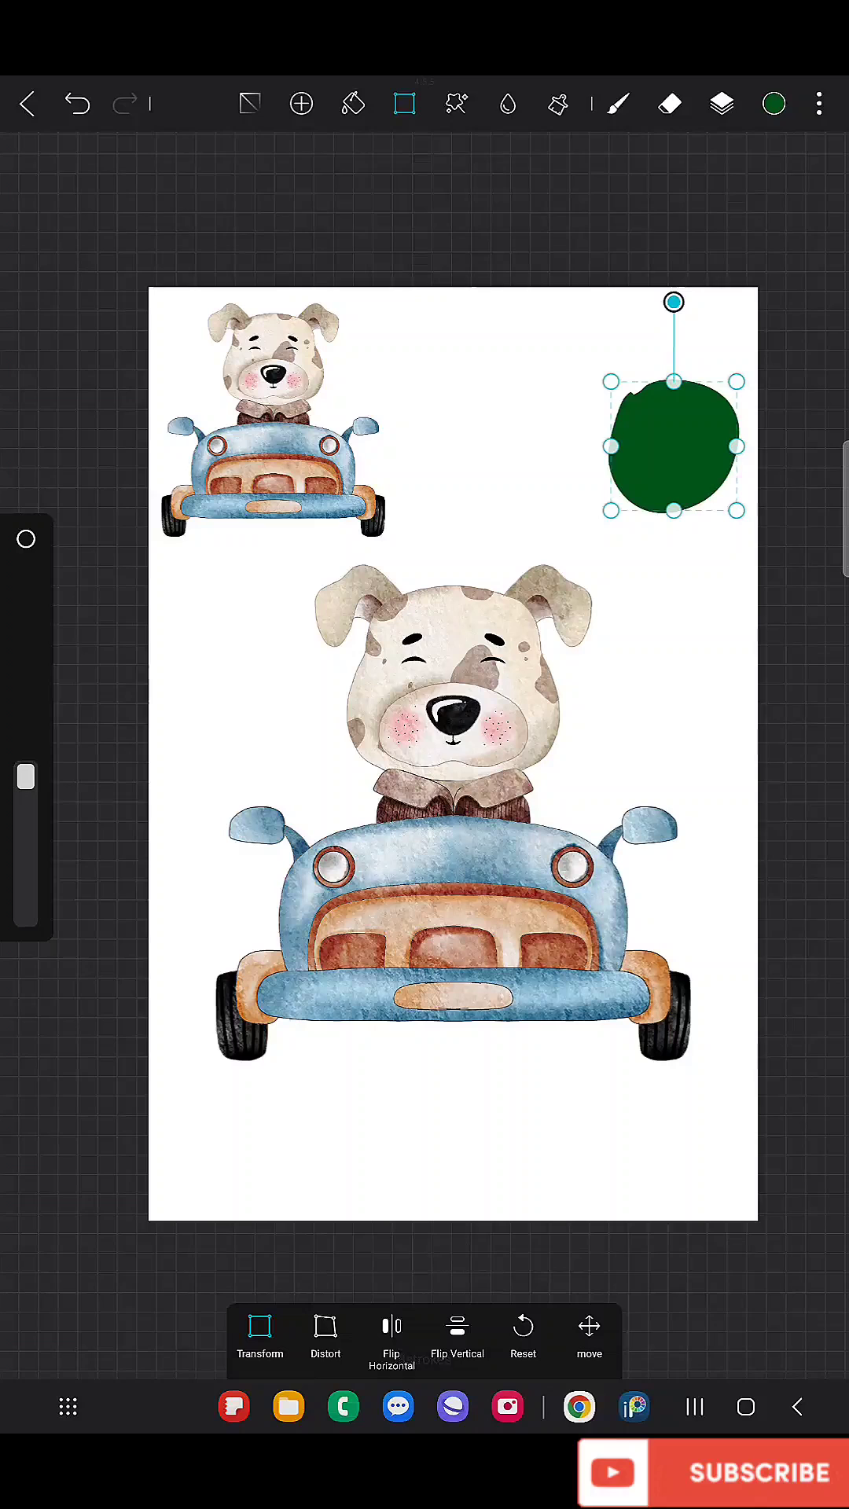
left_click(720, 103)
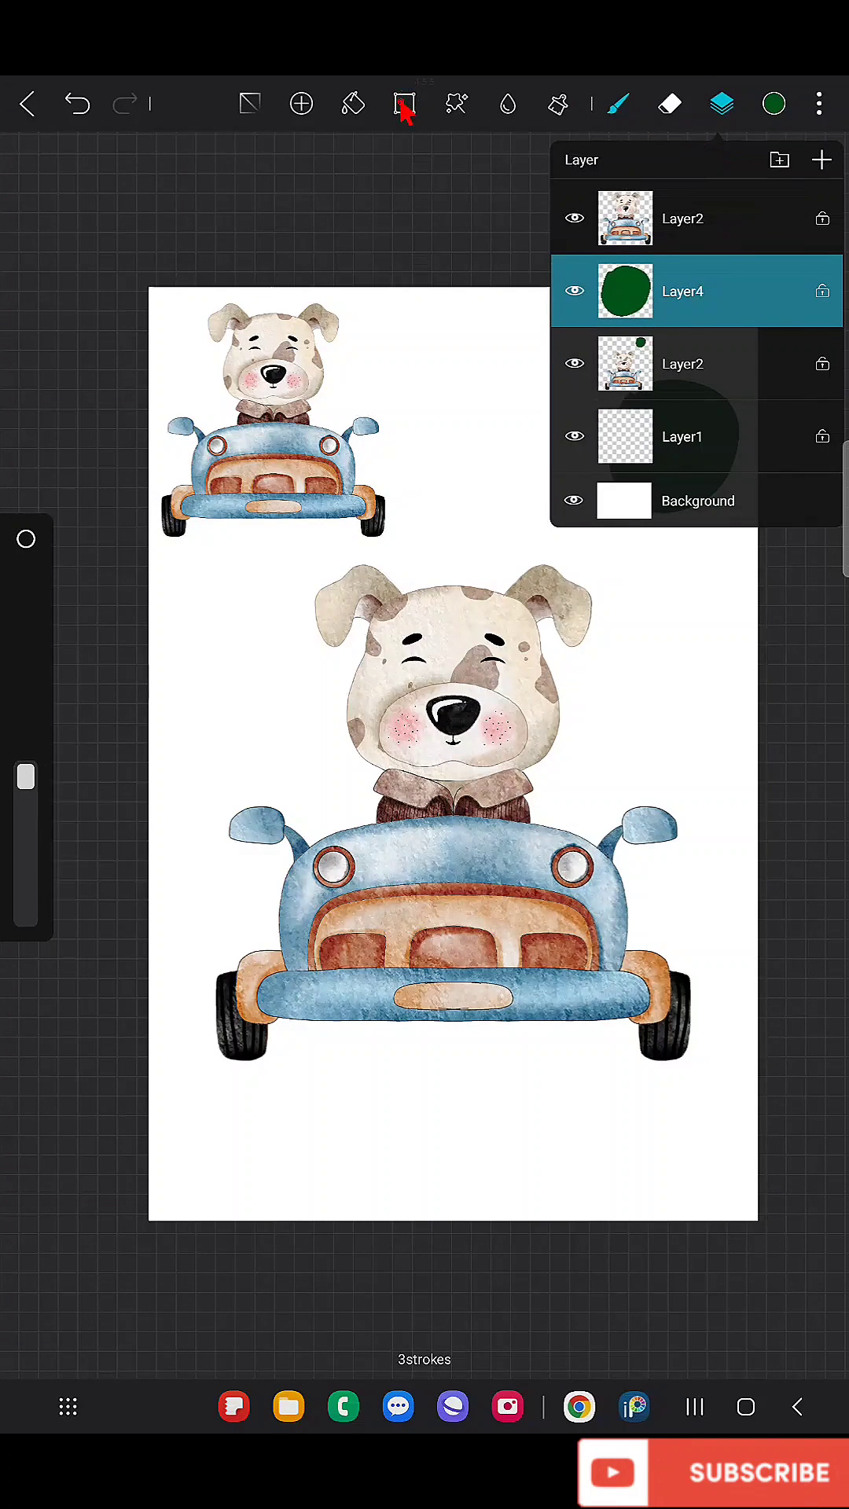
left_click(403, 103)
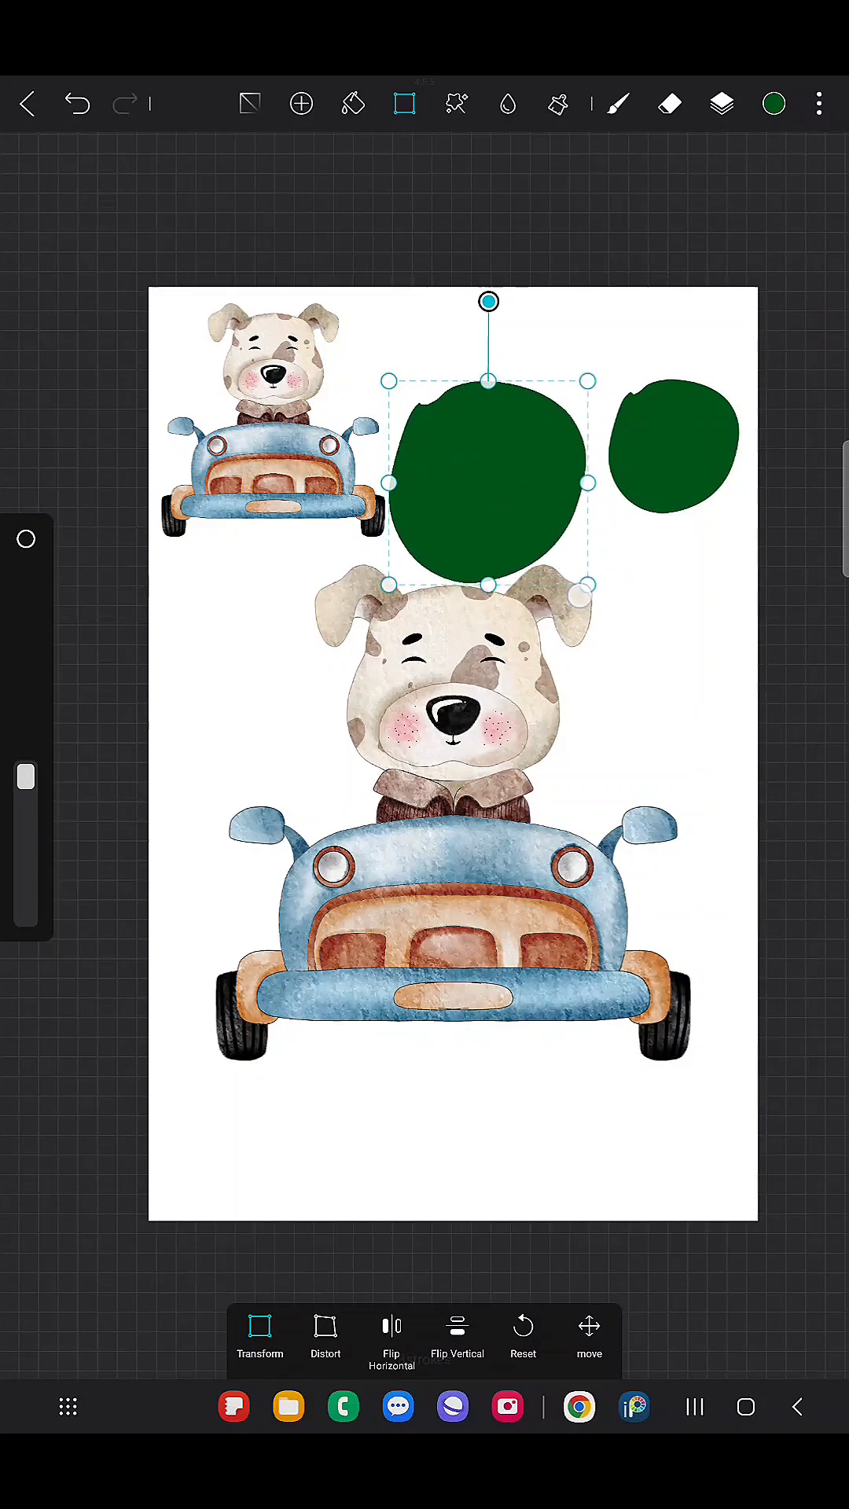
left_click_drag(489, 481, 505, 366)
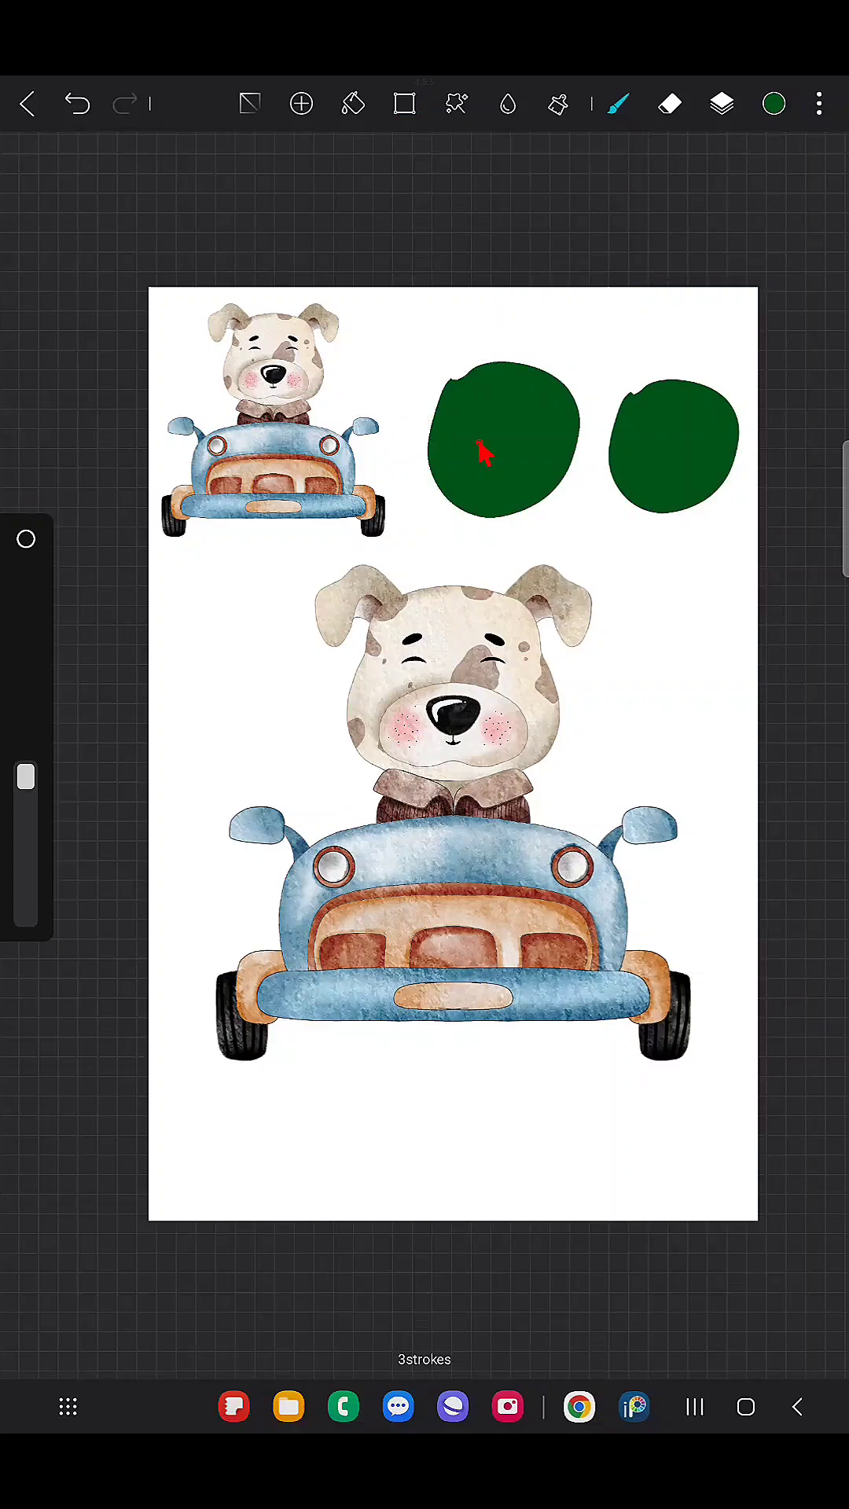
mouse_move(520, 451)
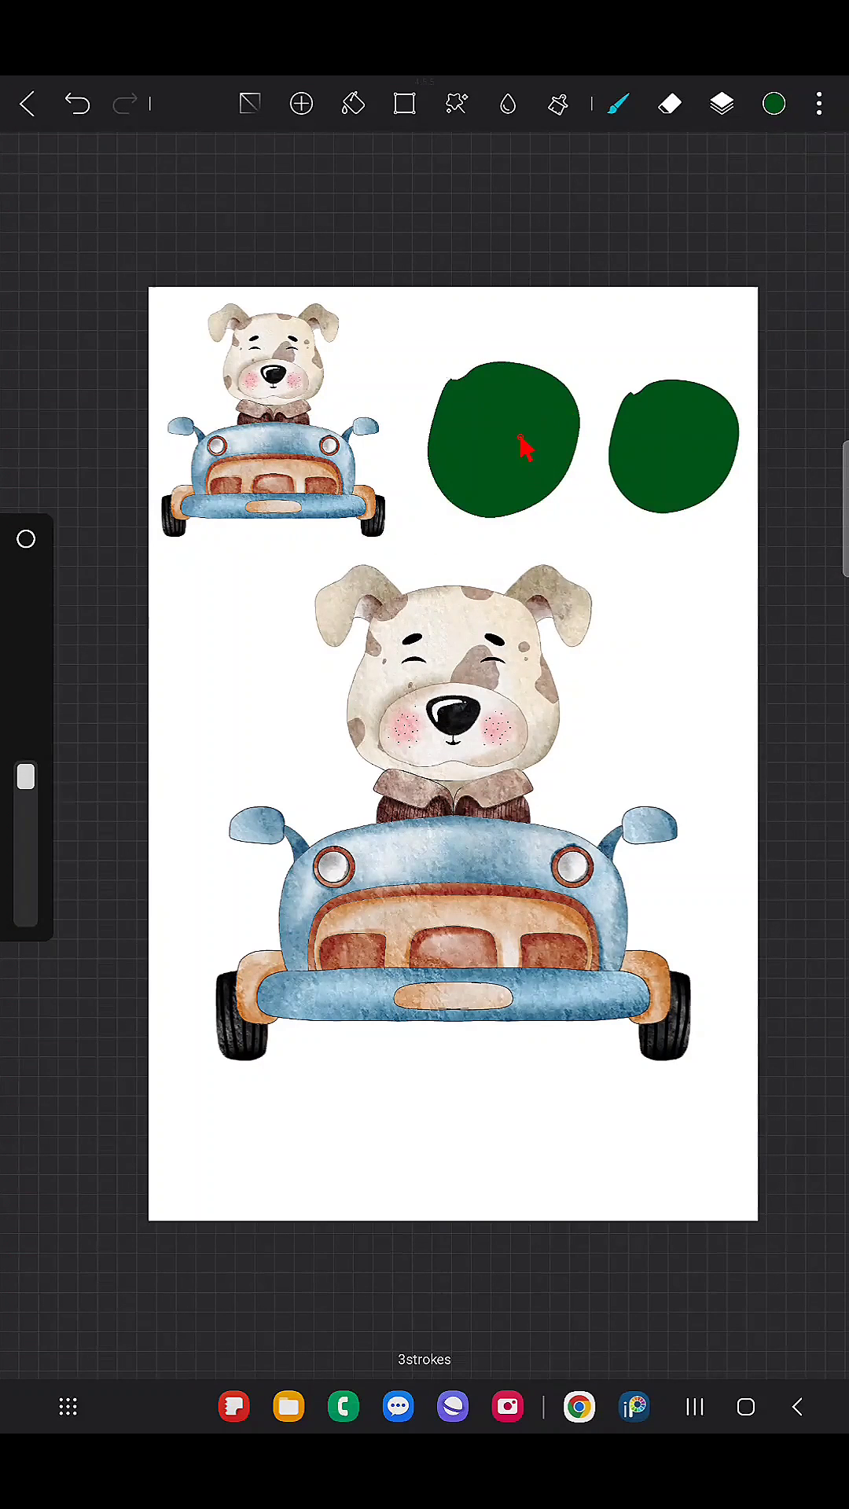
Step: Hide the green blob layer and make Layer2 the active artwork layer
left_click(720, 103)
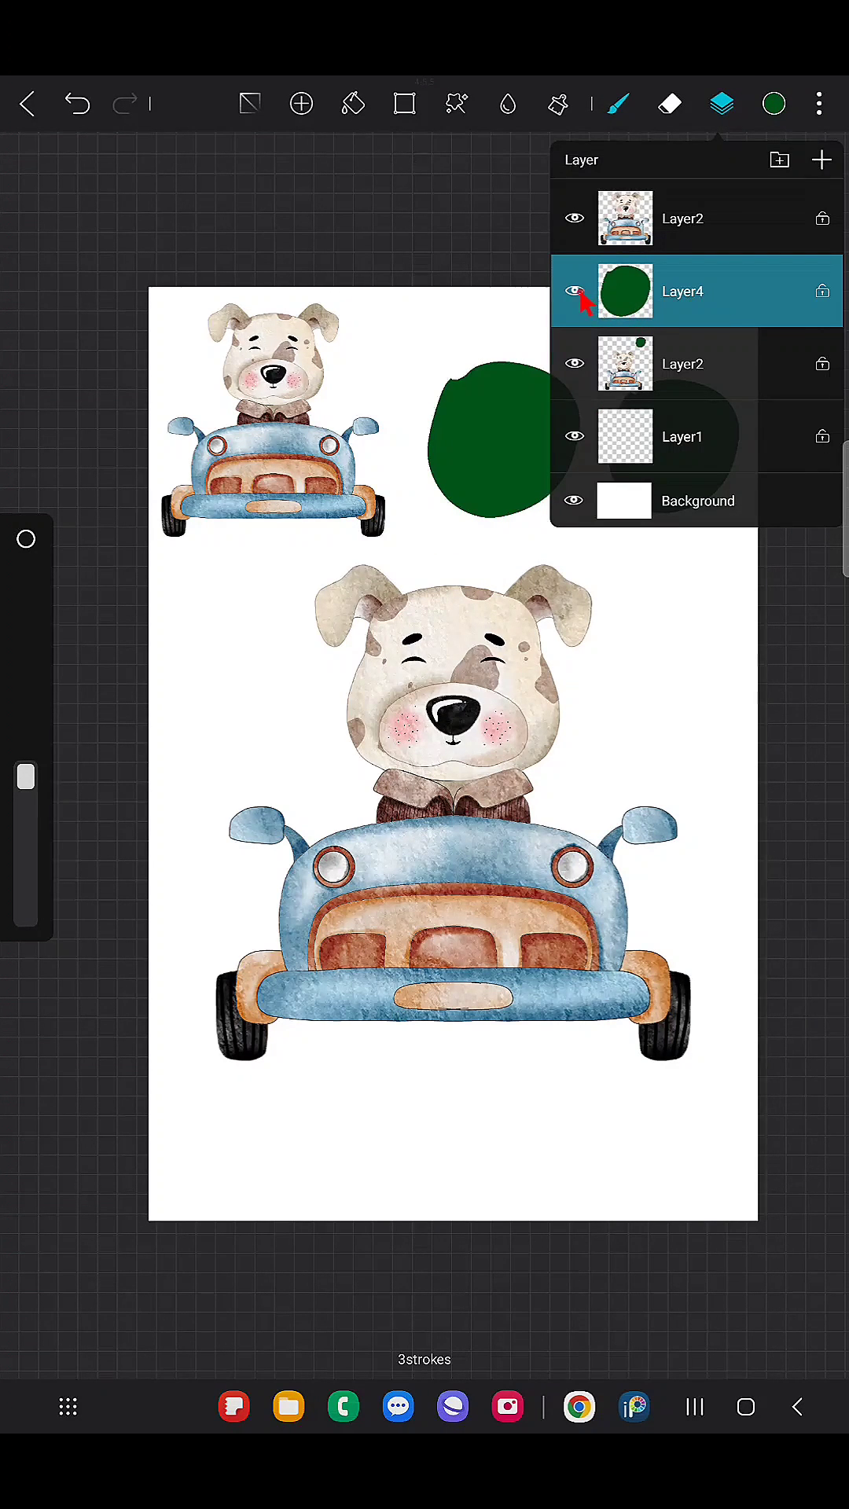
left_click(683, 364)
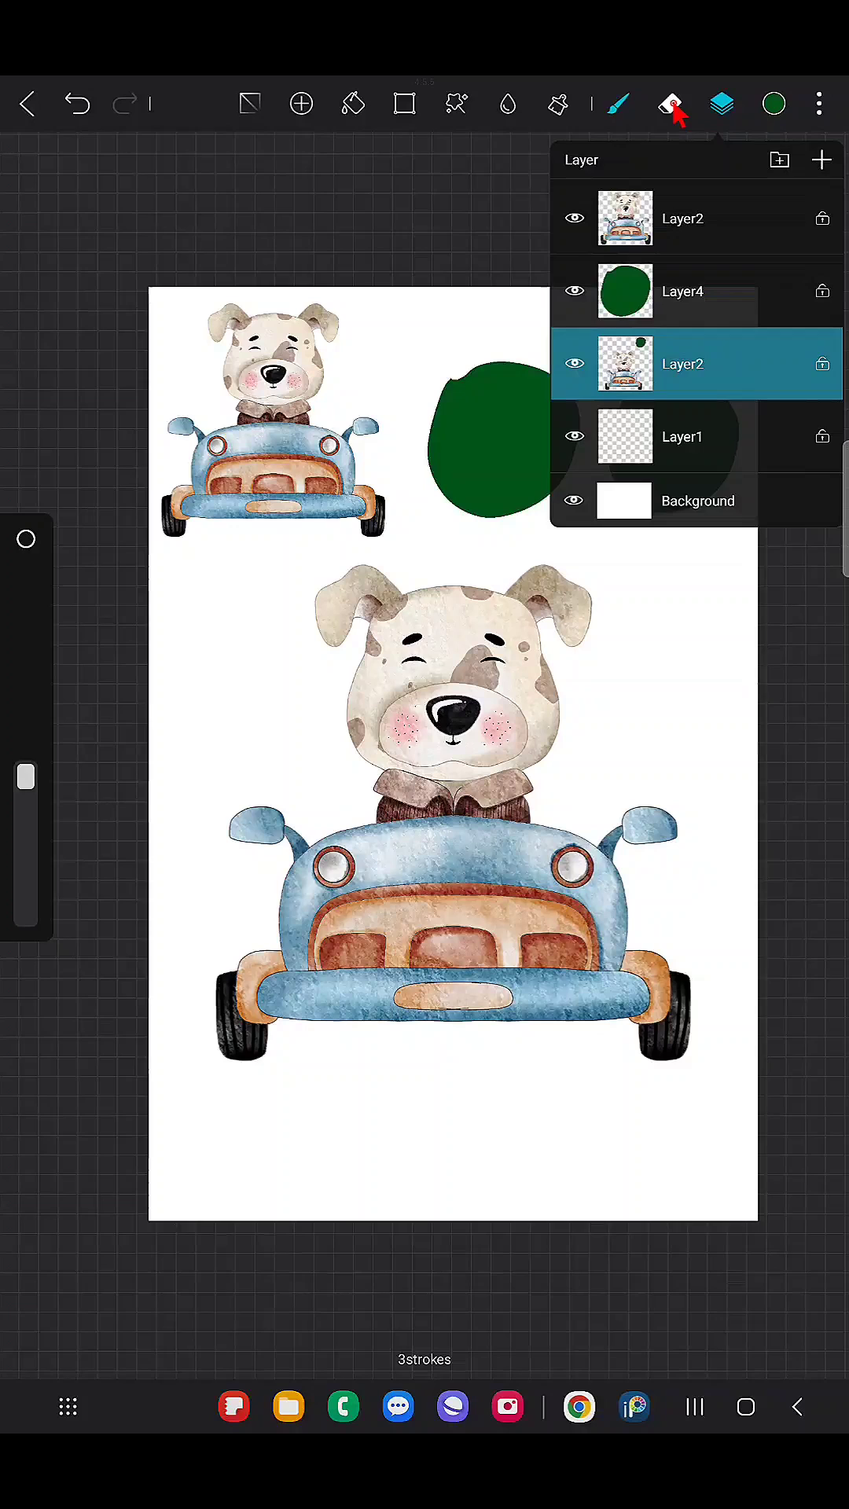
left_click(669, 103)
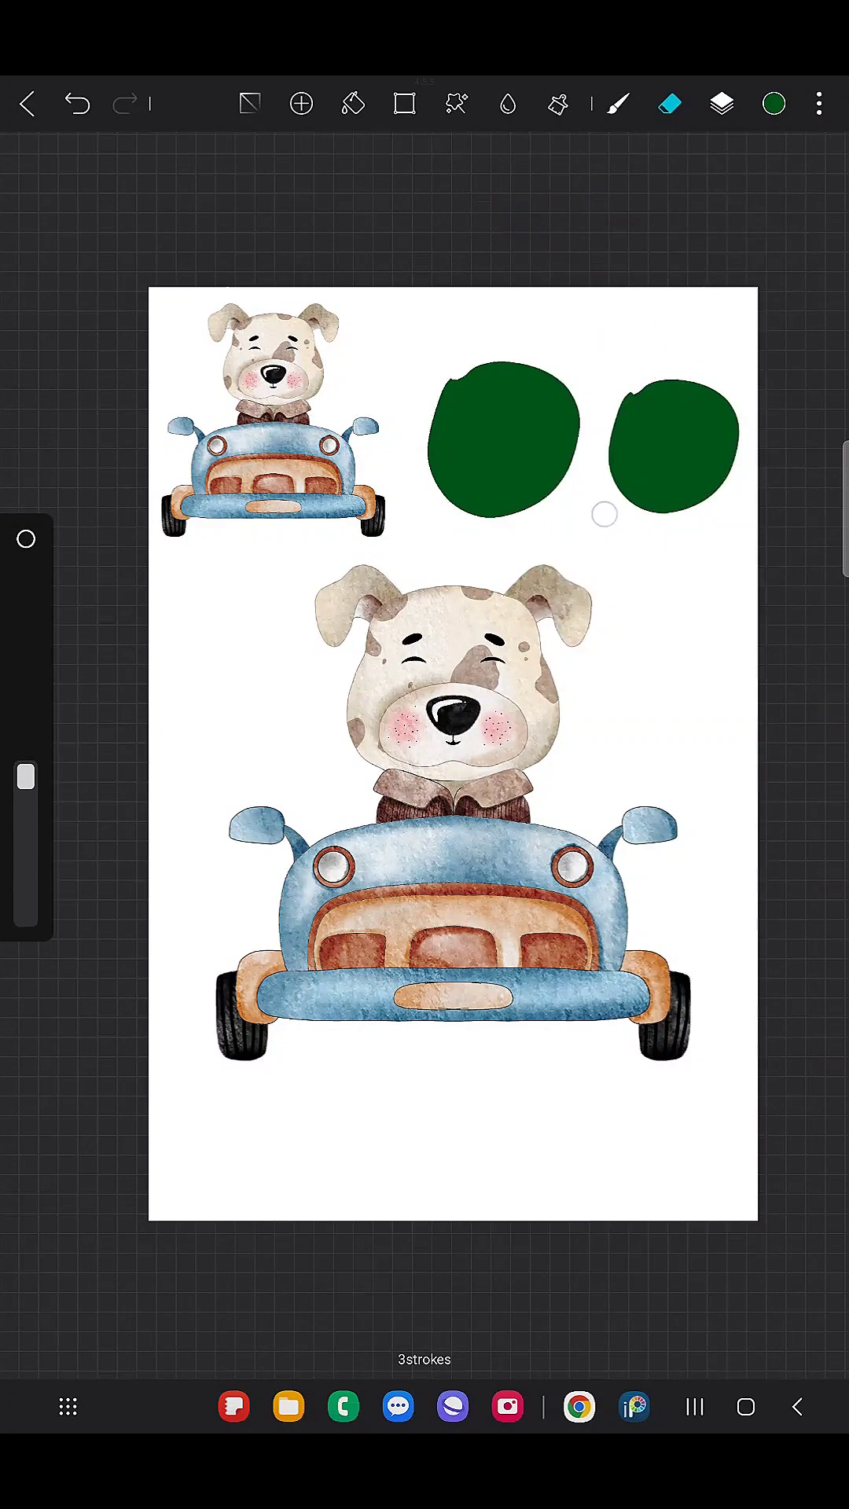
left_click(720, 103)
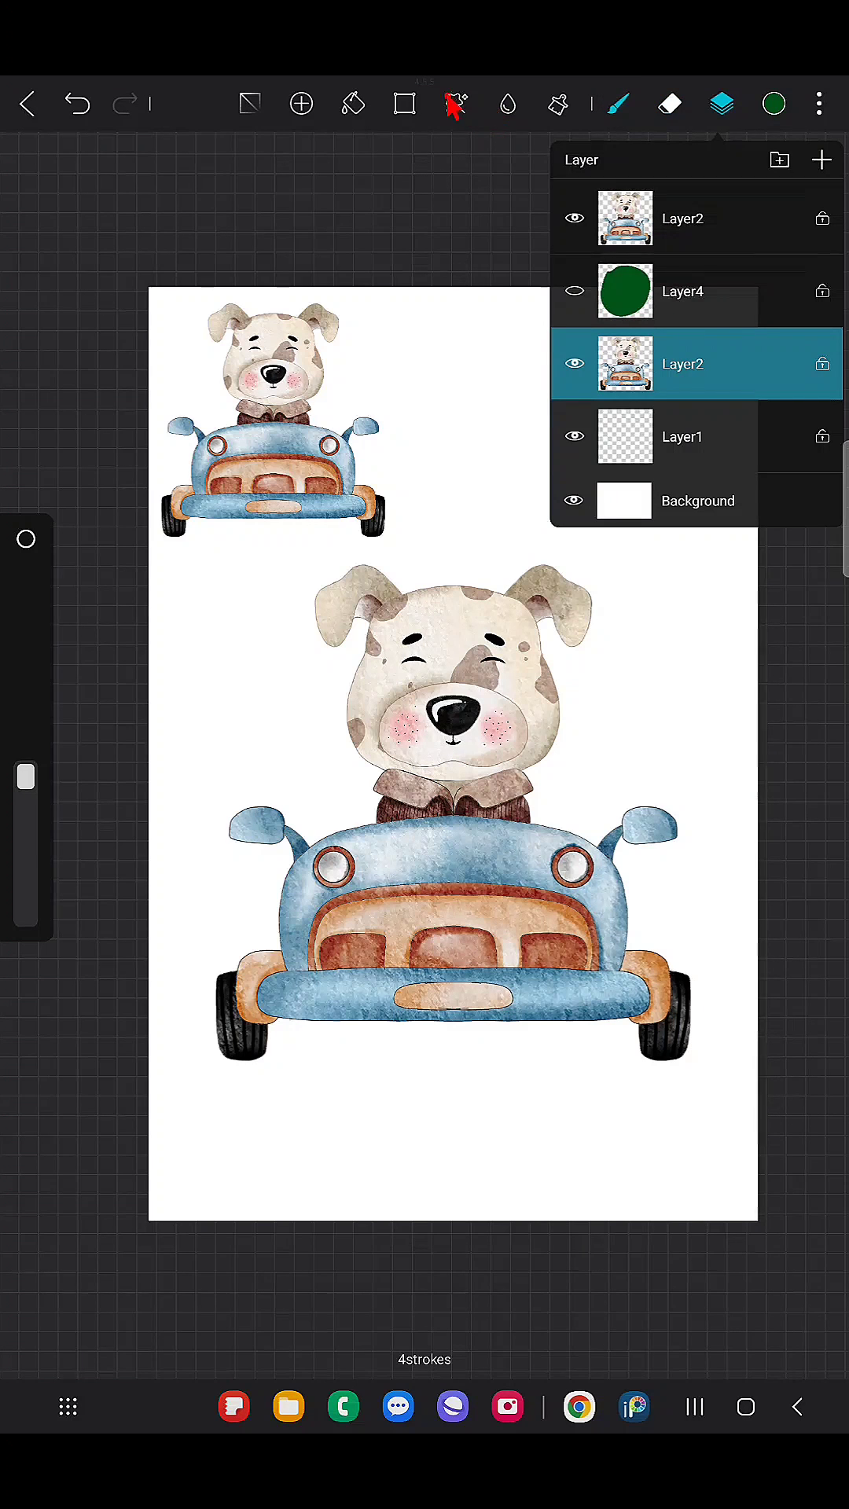
Step: Rectangle-select the car, duplicate it to a new layer, and shrink it toward the top right
left_click(454, 103)
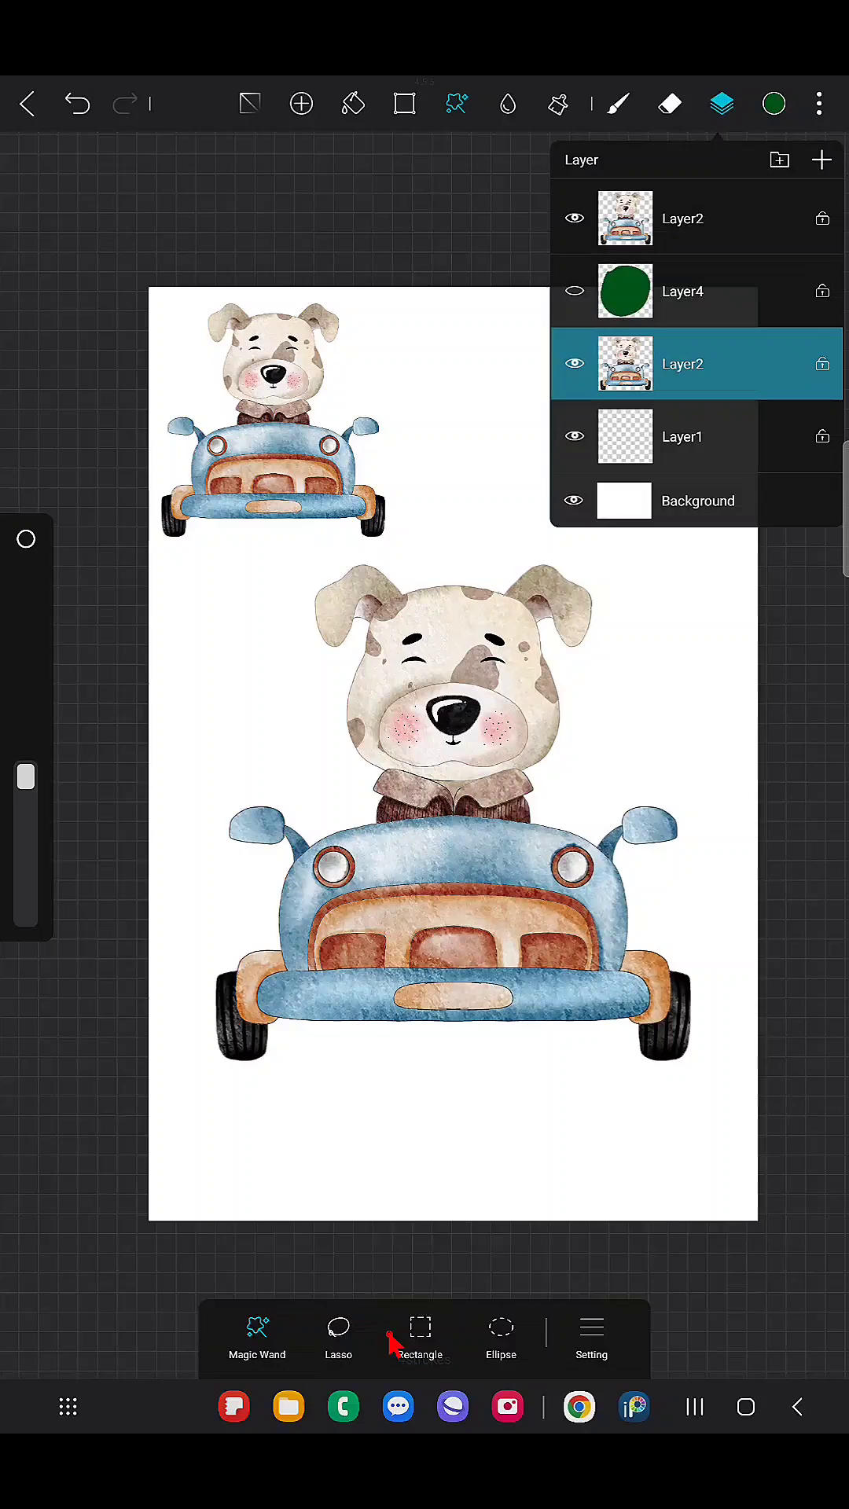
left_click(420, 1326)
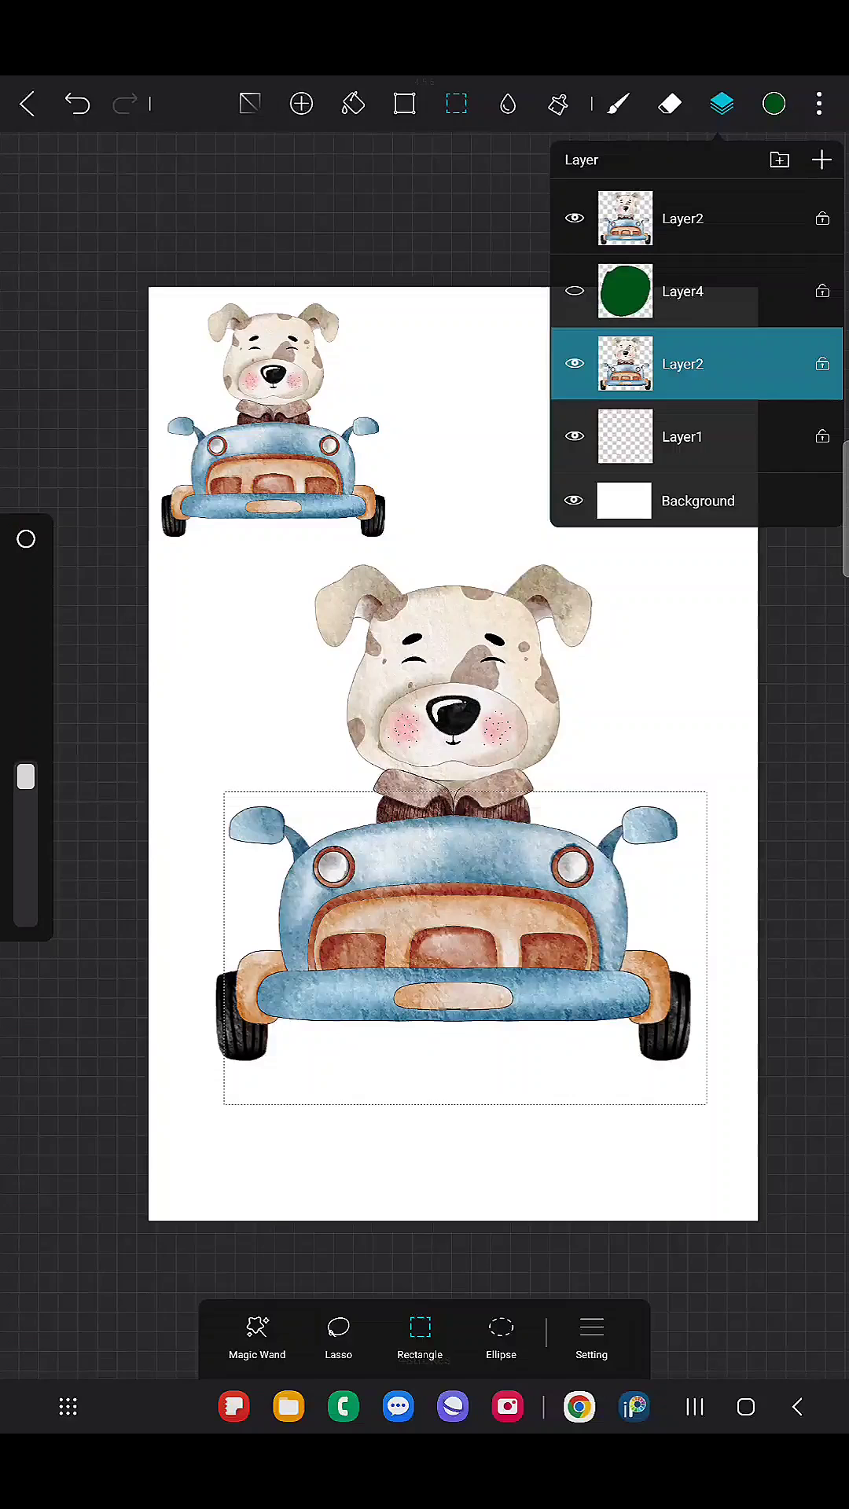
left_click(77, 103)
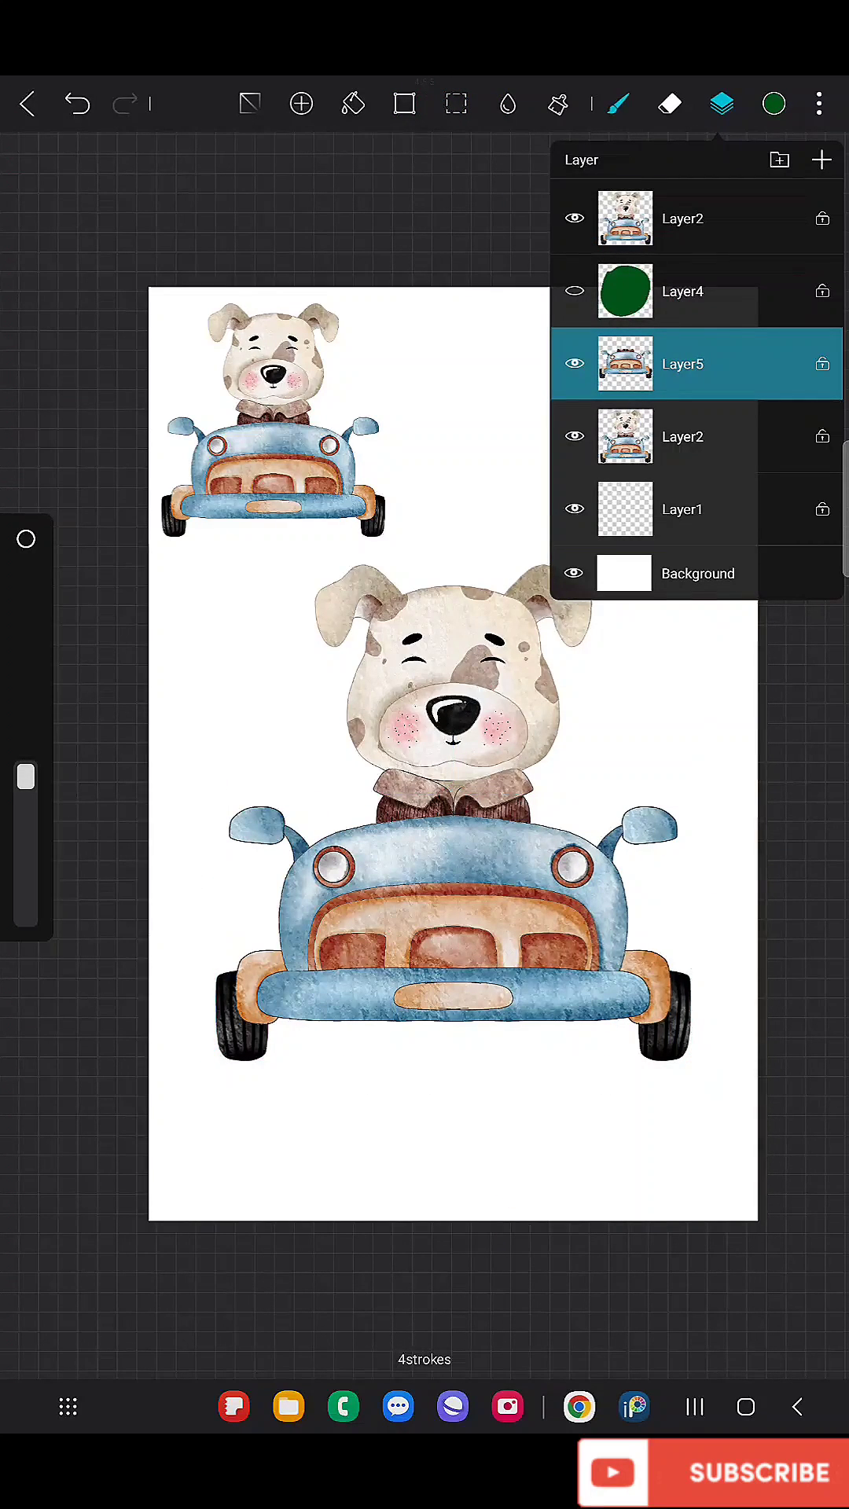
left_click(403, 103)
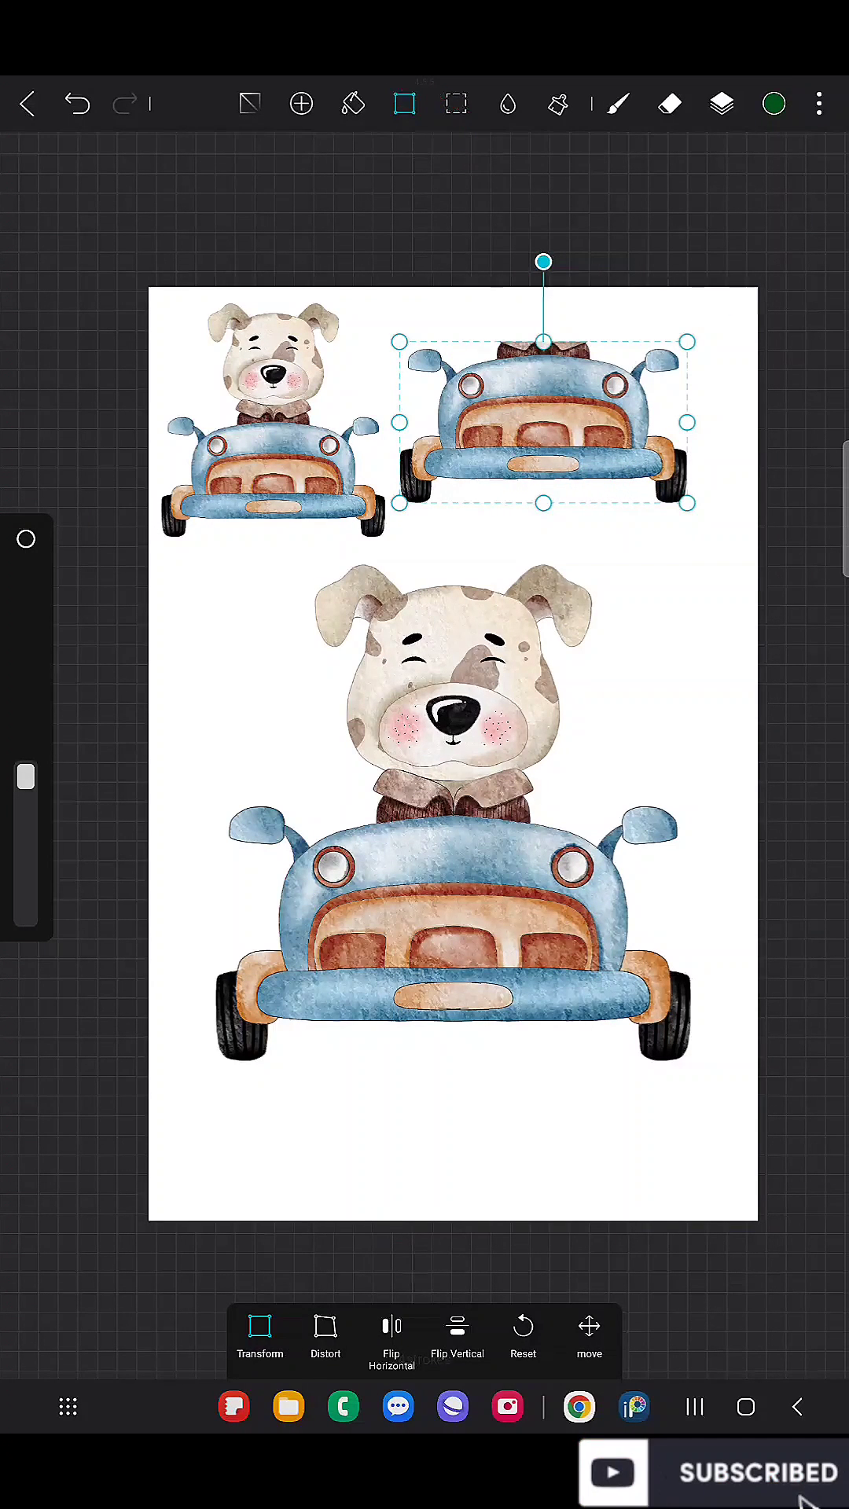
left_click(720, 103)
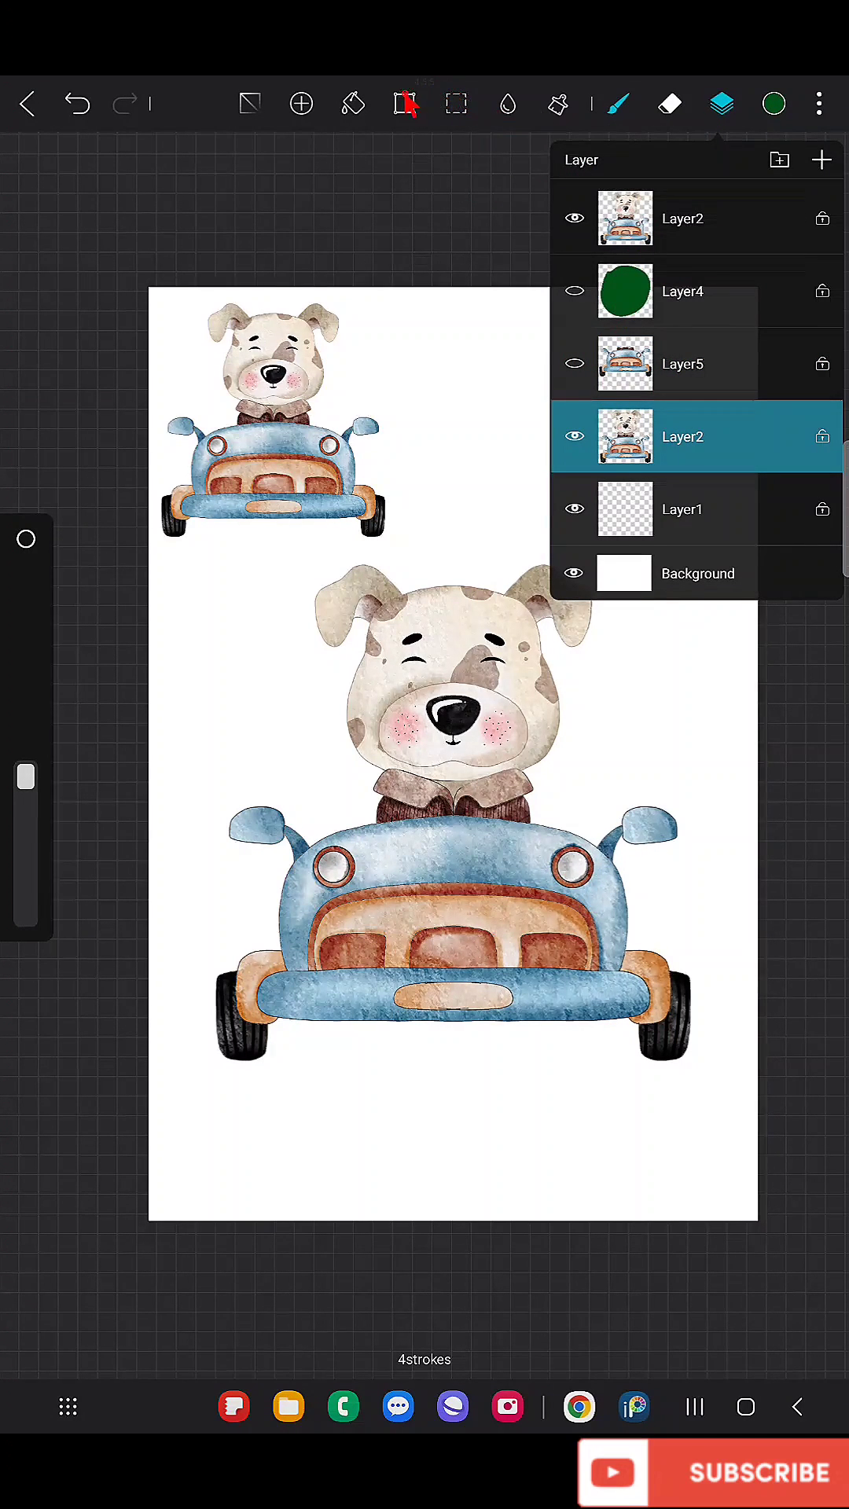
Step: Rectangle-select the whole Layer2 illustration, duplicate it, and shrink it into the upper right
left_click(455, 103)
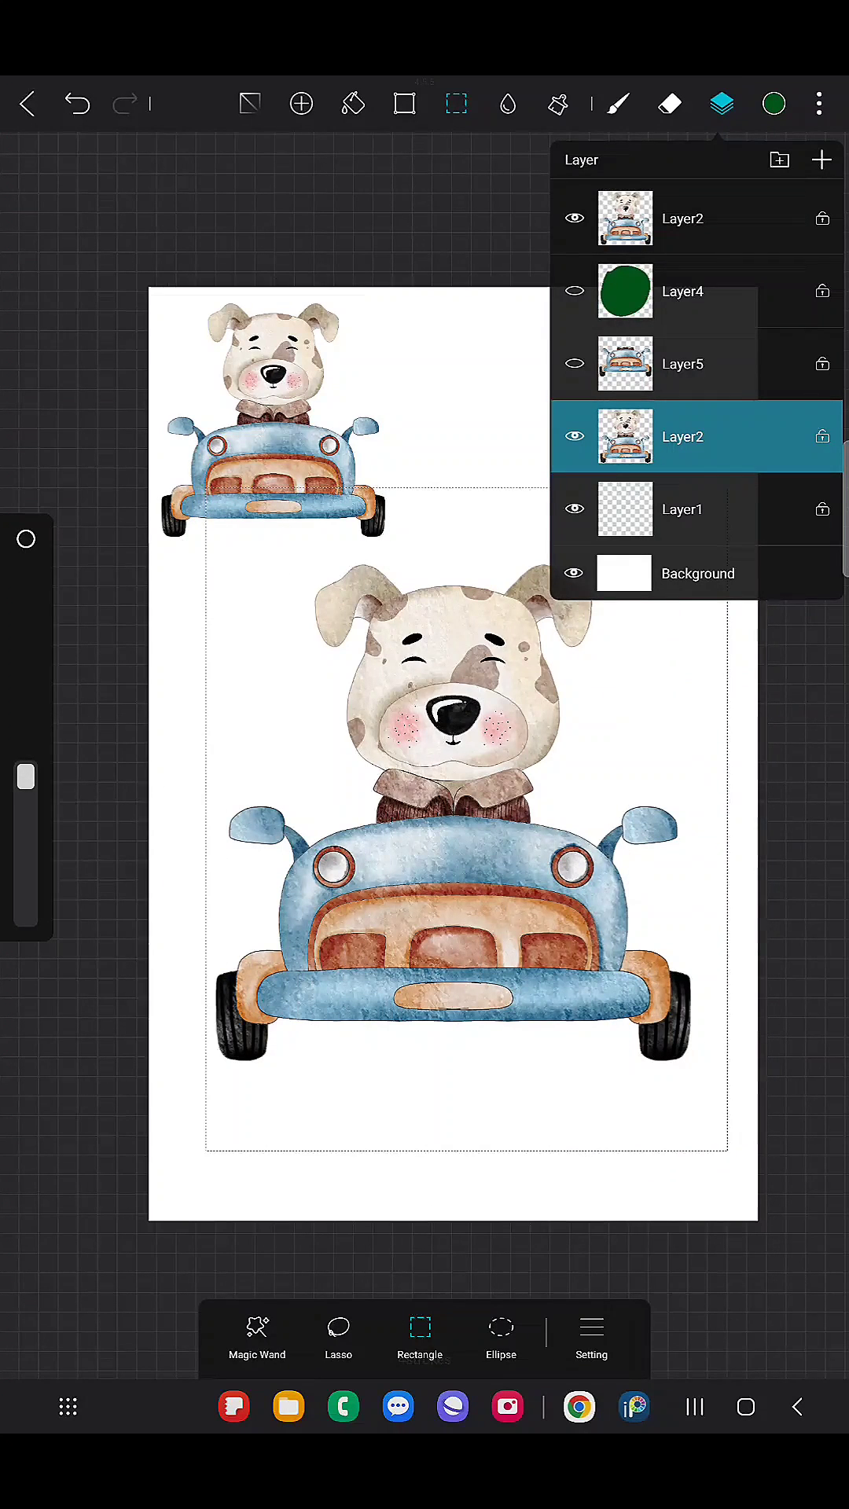
left_click(720, 103)
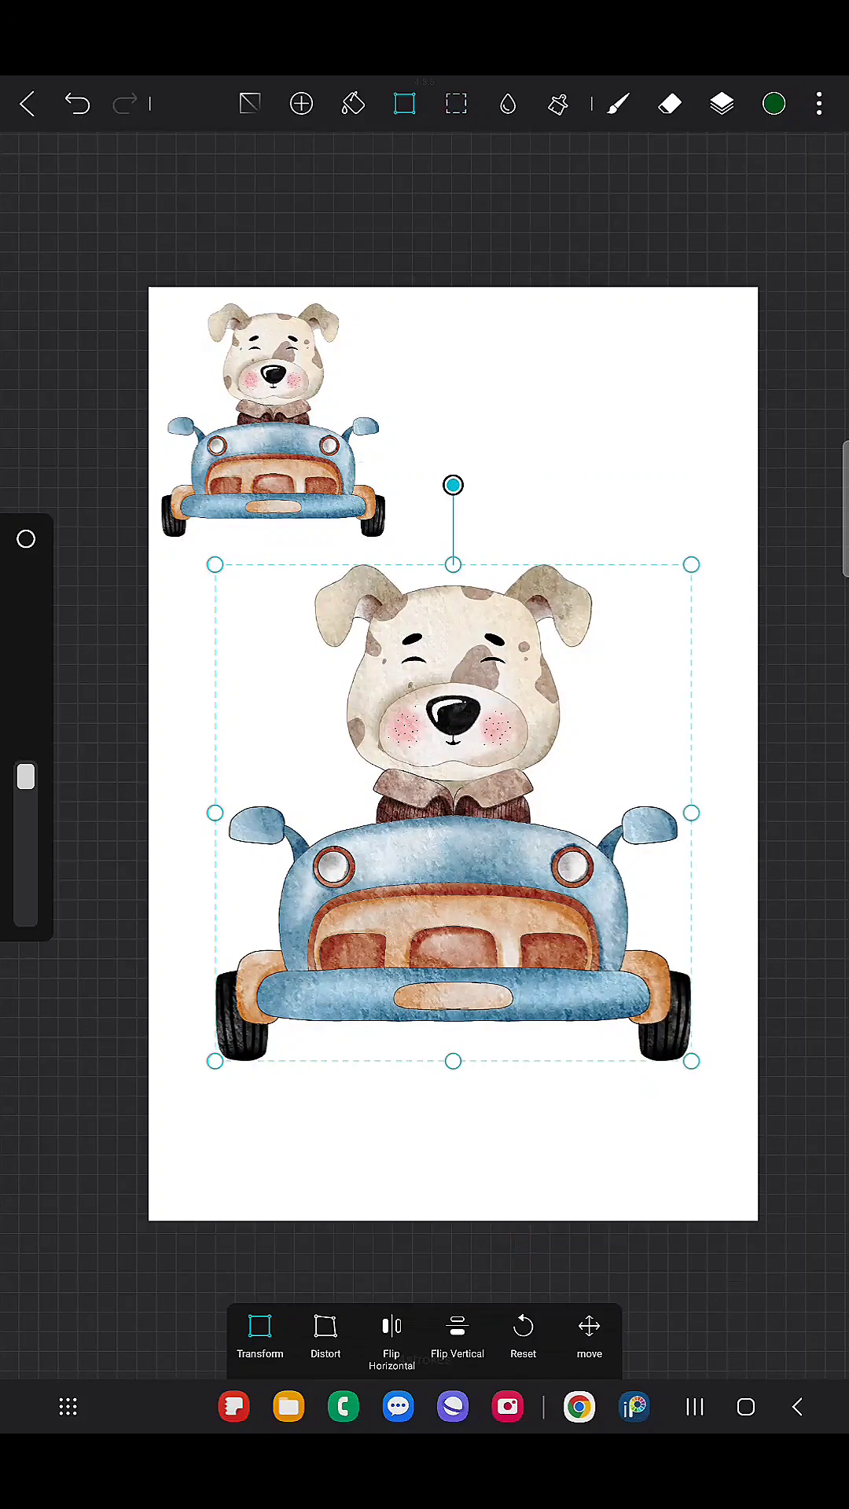
left_click(720, 103)
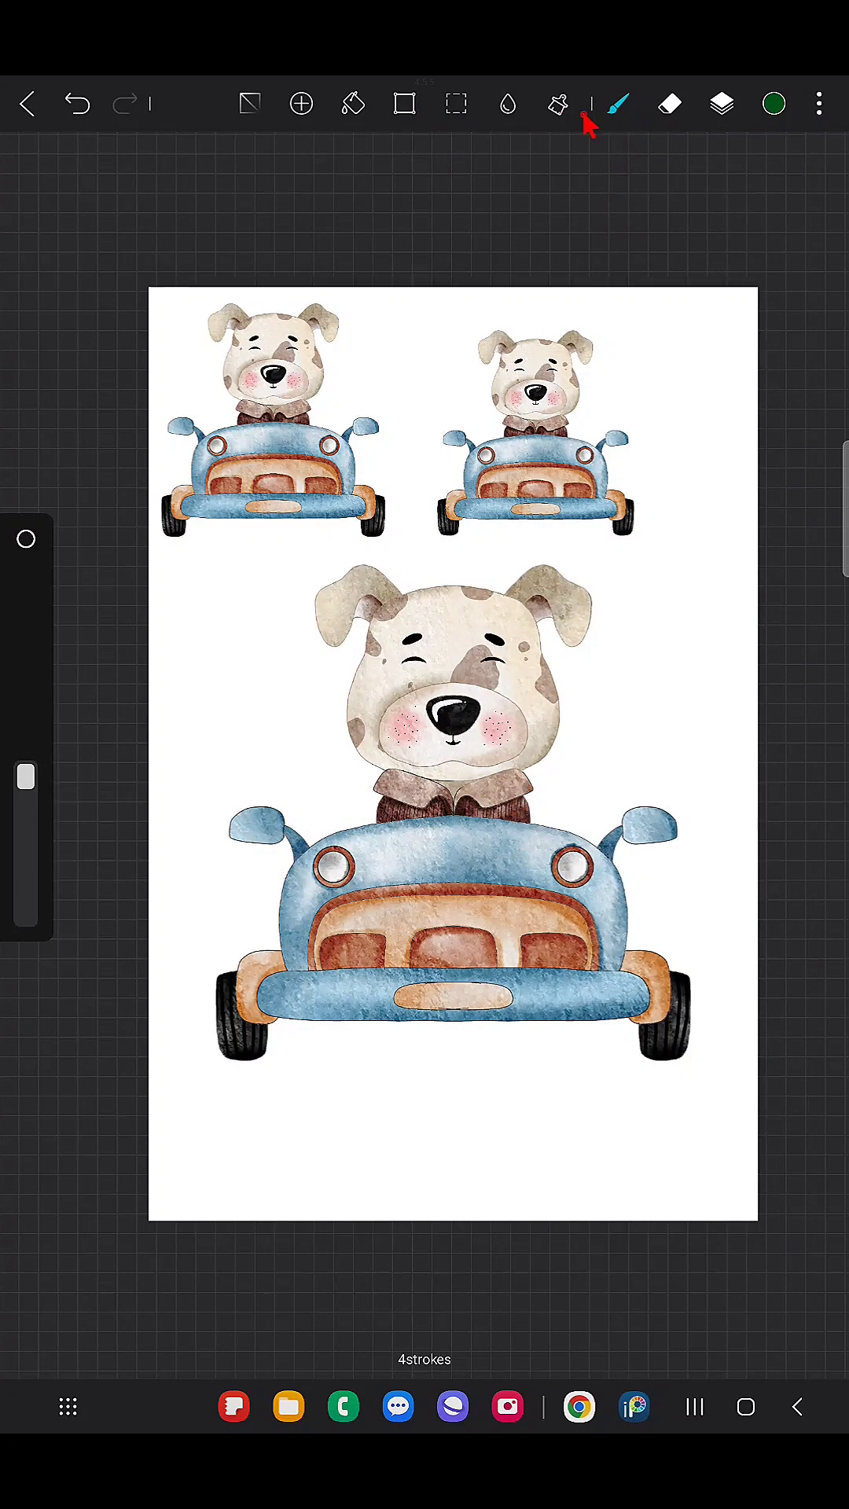
left_click(720, 103)
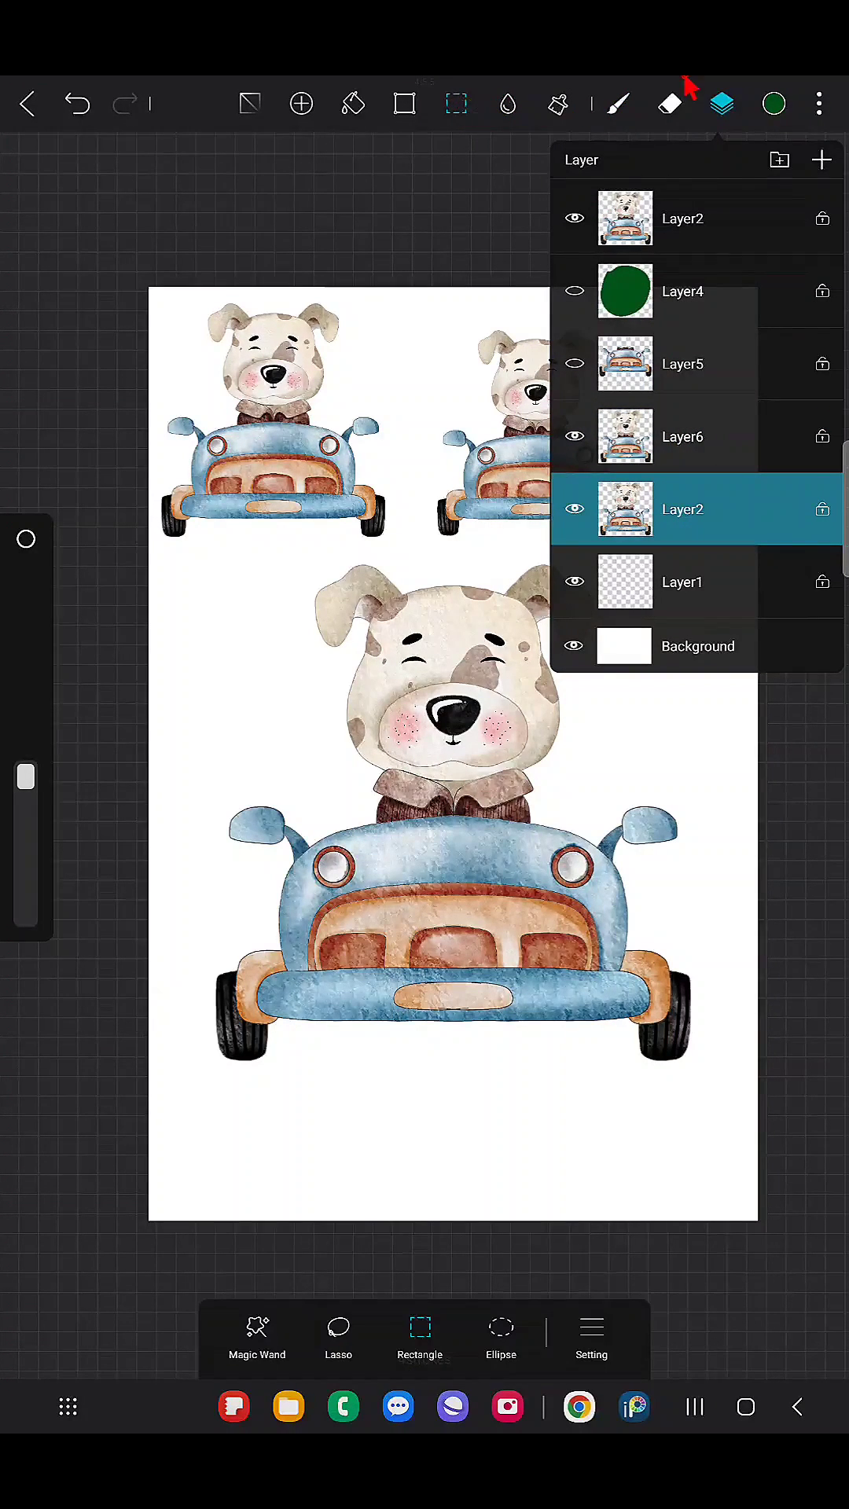
Step: Use Lasso to trace around the big dog's head and collar, excluding the car
left_click(721, 103)
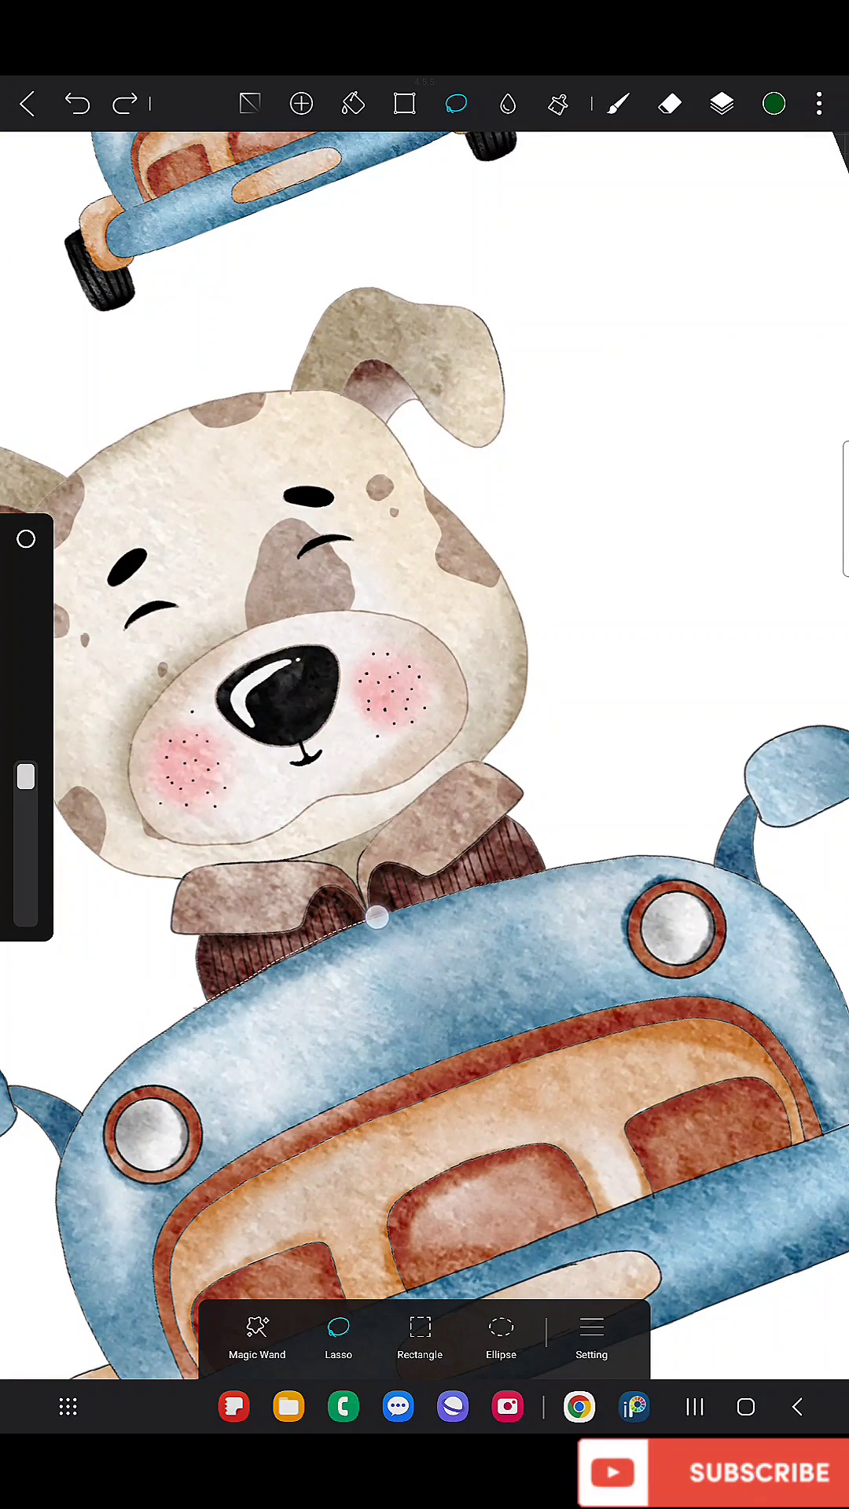
left_click_drag(374, 918, 559, 241)
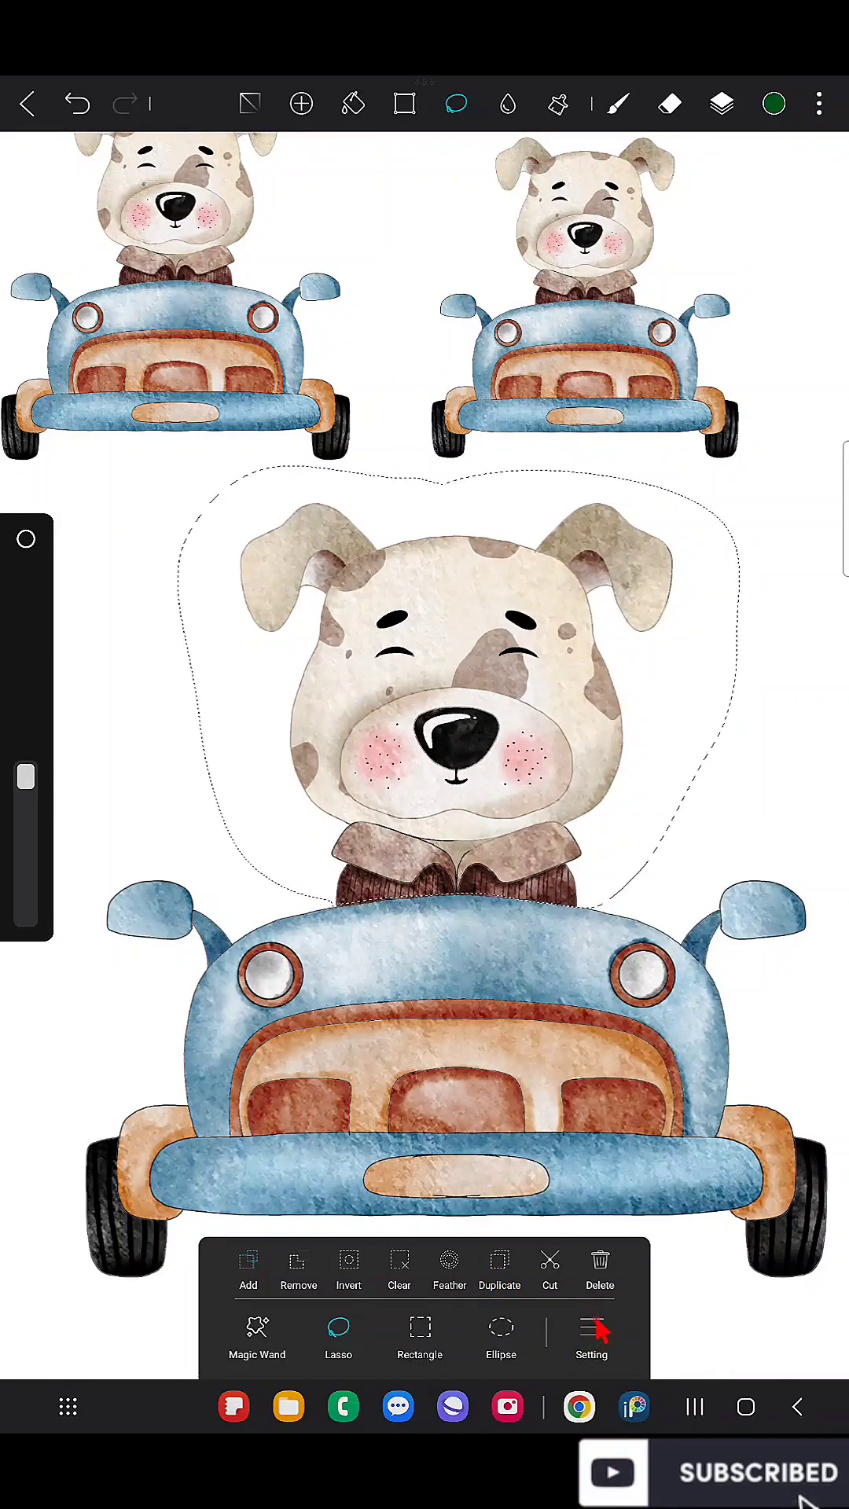
Step: Duplicate the lassoed head and collar, shrink it, and place it right of the big dog
left_click(404, 103)
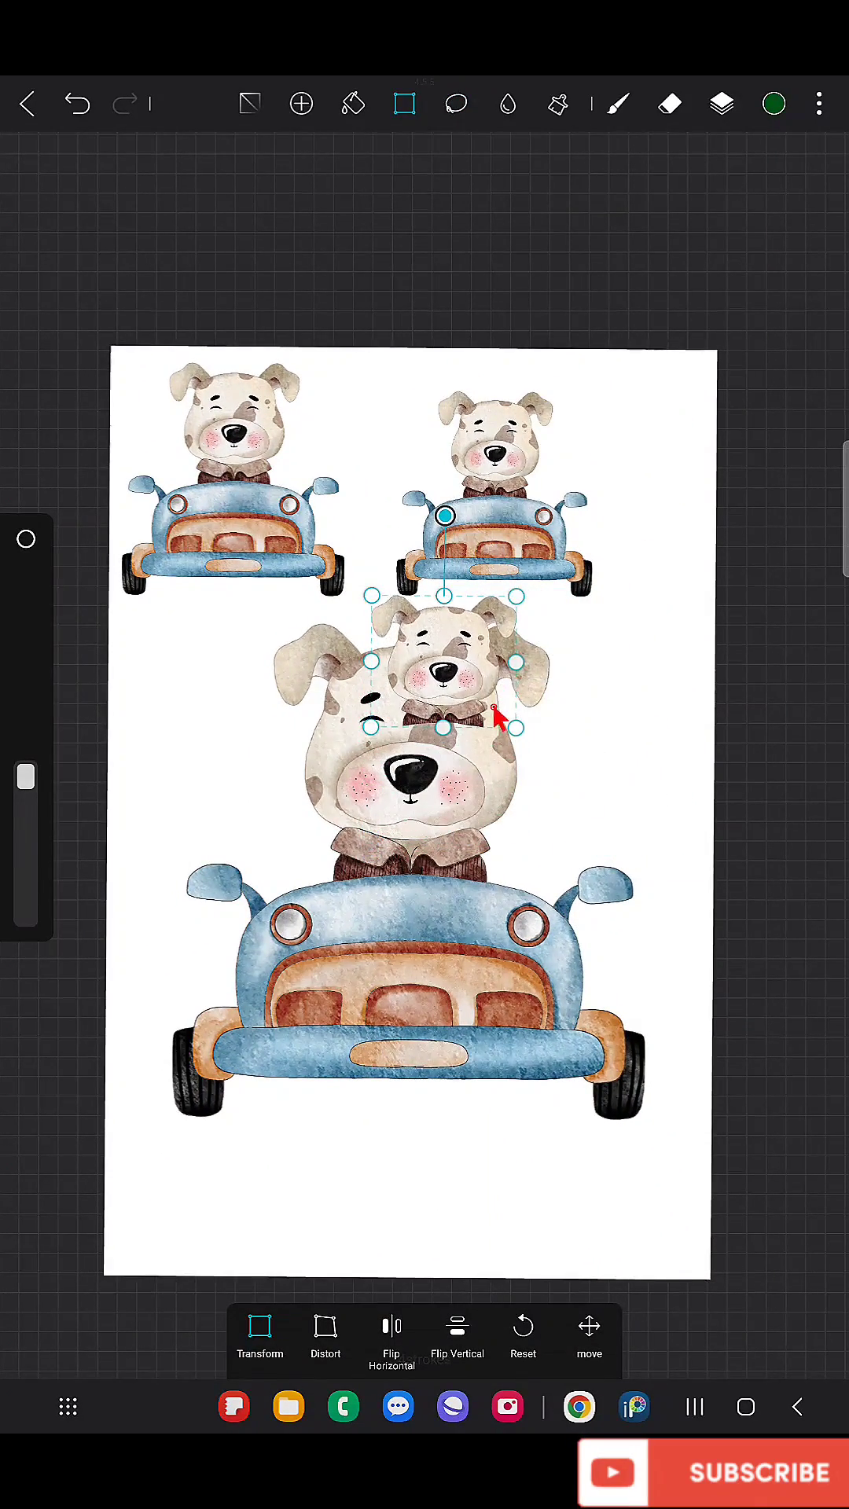
left_click_drag(442, 664, 592, 770)
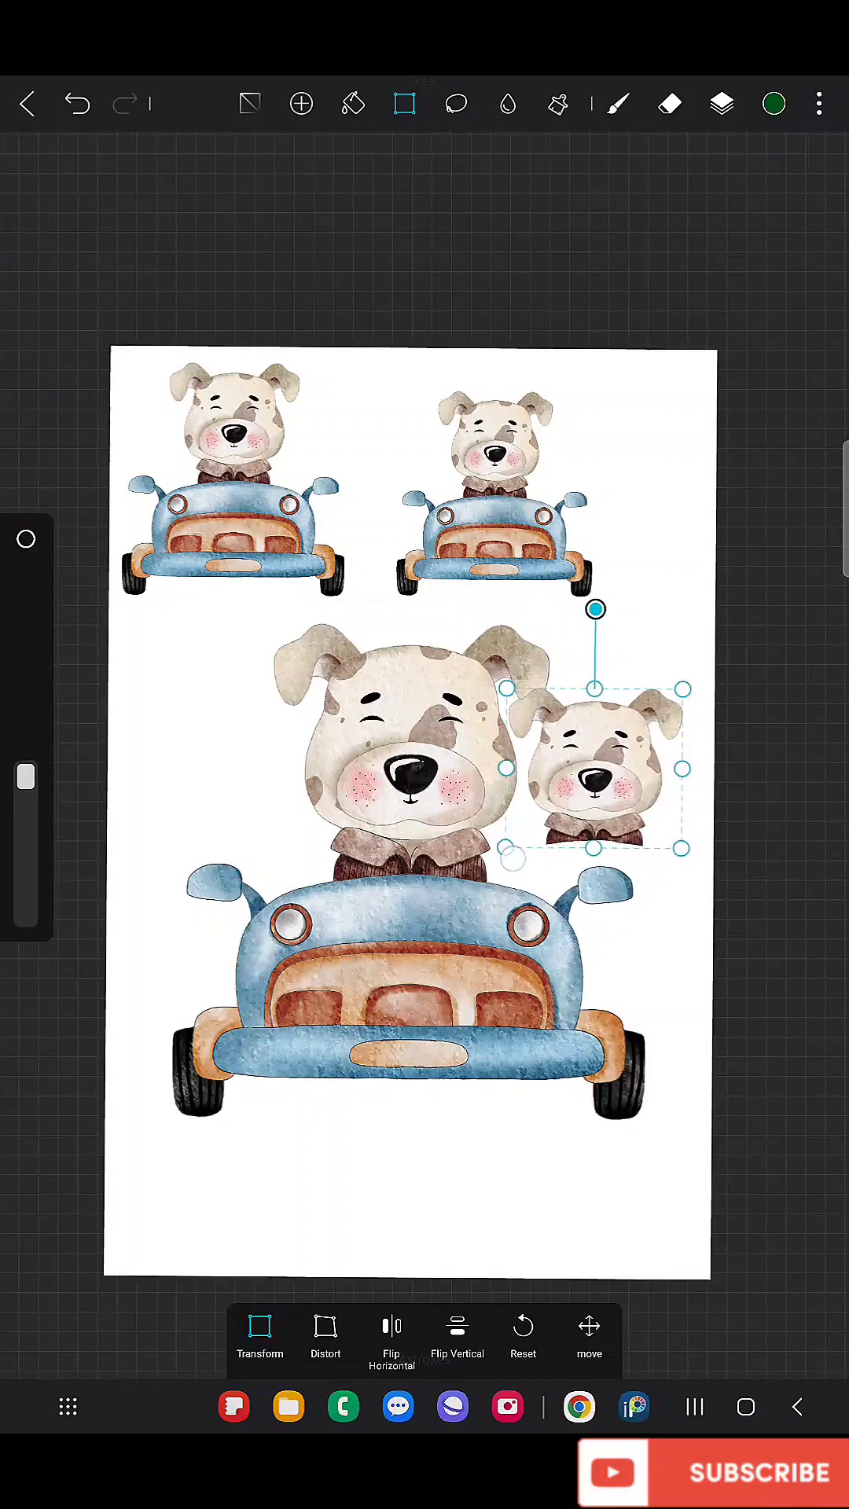
left_click_drag(594, 786, 204, 786)
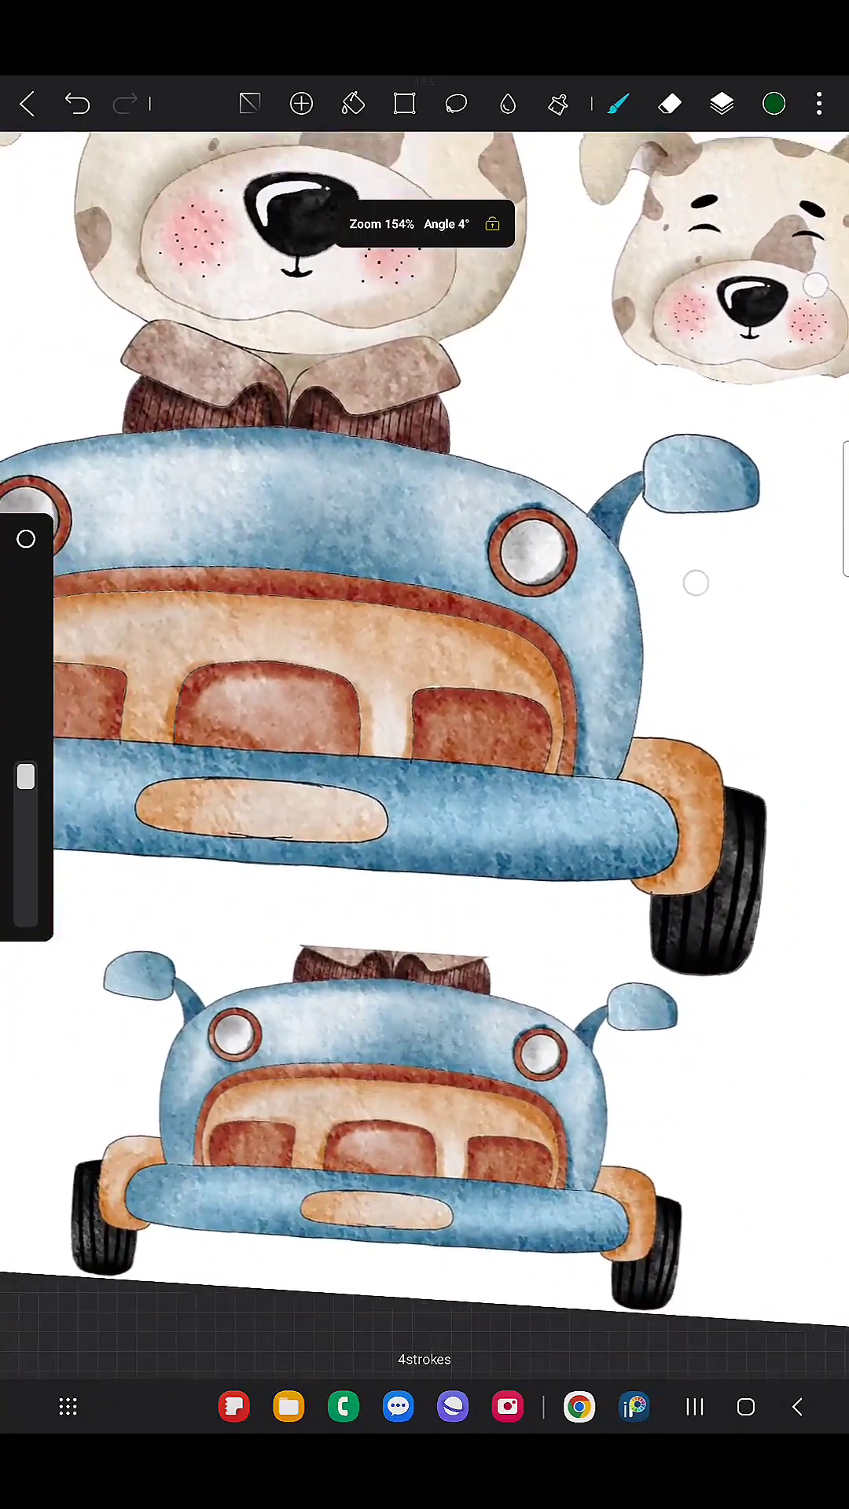
Step: Zoom and pan the canvas to review the small dog copies flanking the big dog and the car copy below
scroll("down", 3)
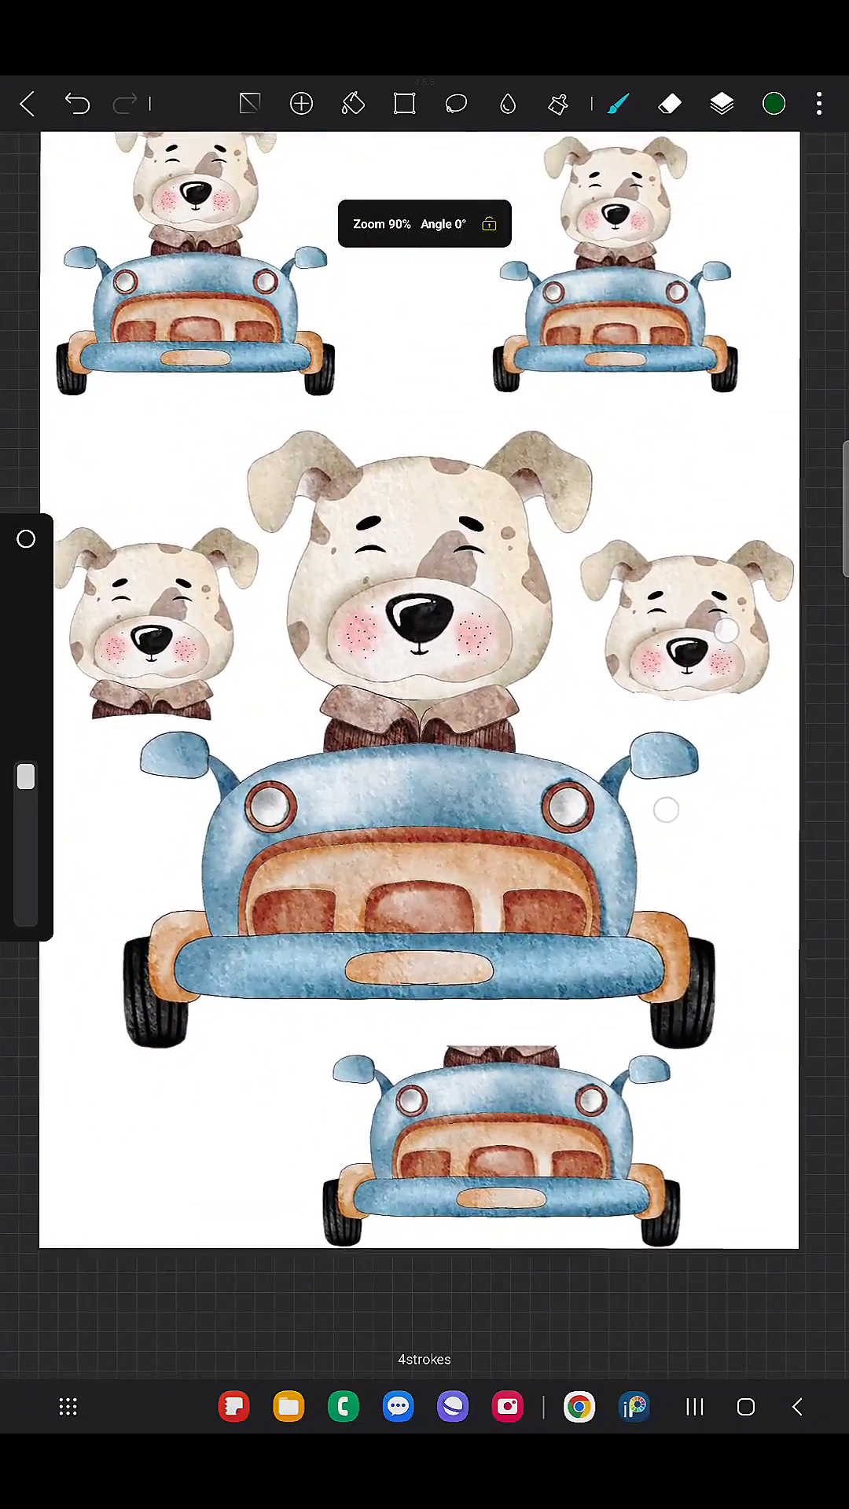